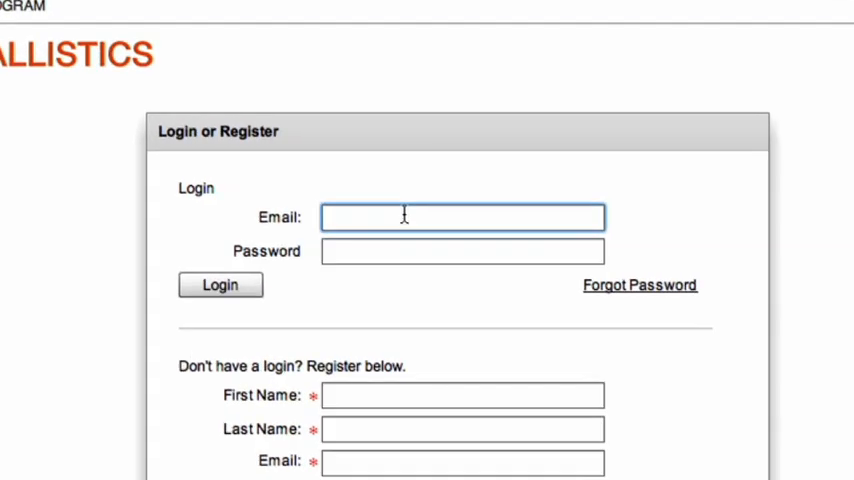
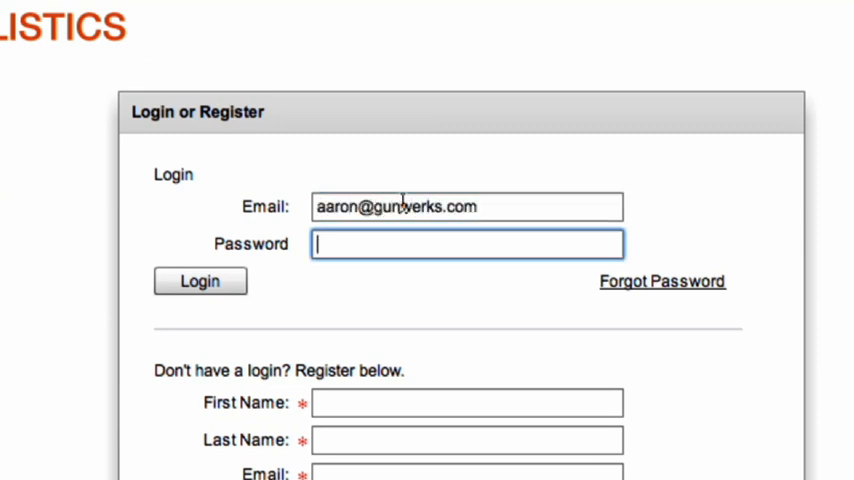
# Sign in with the aaron@ email and password to reach the calculator input page.
pyautogui.write('*')
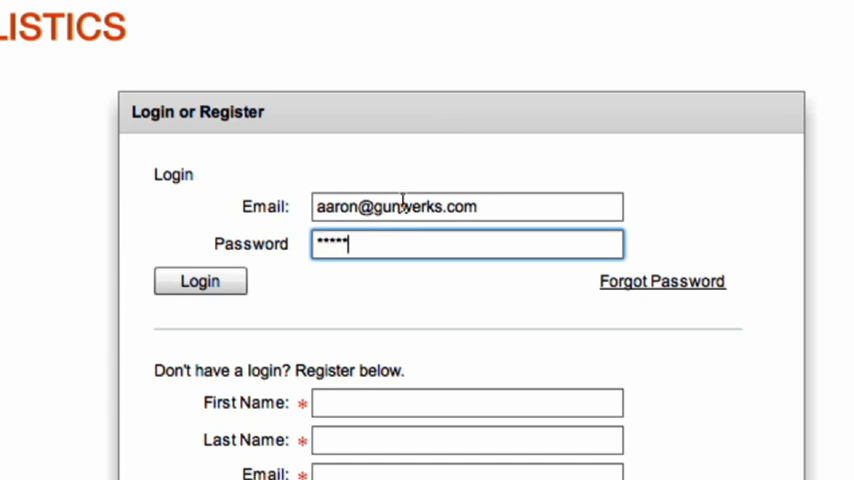
pyautogui.write('***')
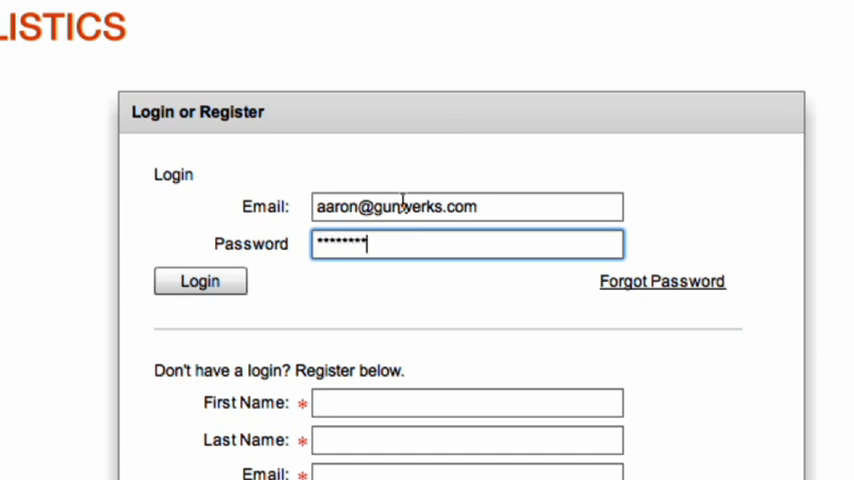
pyautogui.click(200, 280)
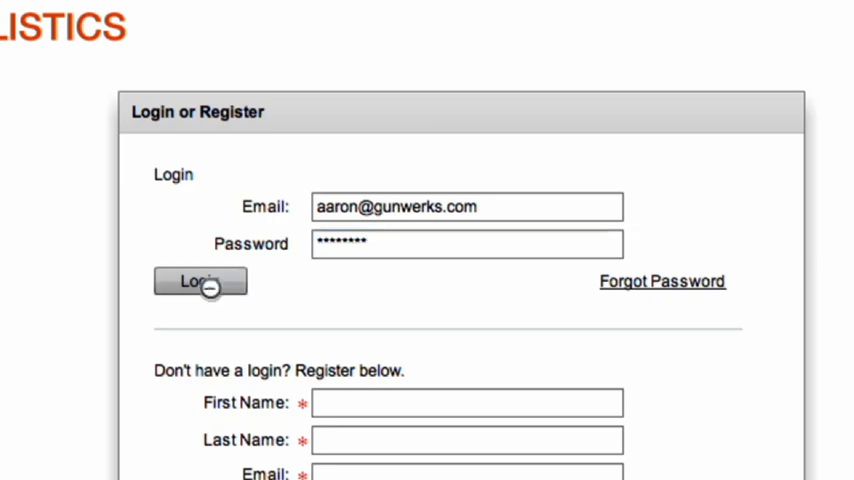
pyautogui.click(200, 280)
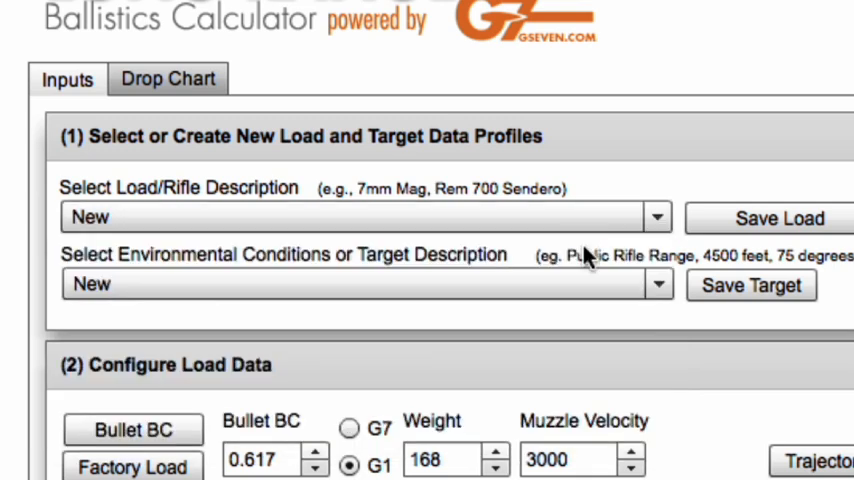
pyautogui.moveTo(588, 258)
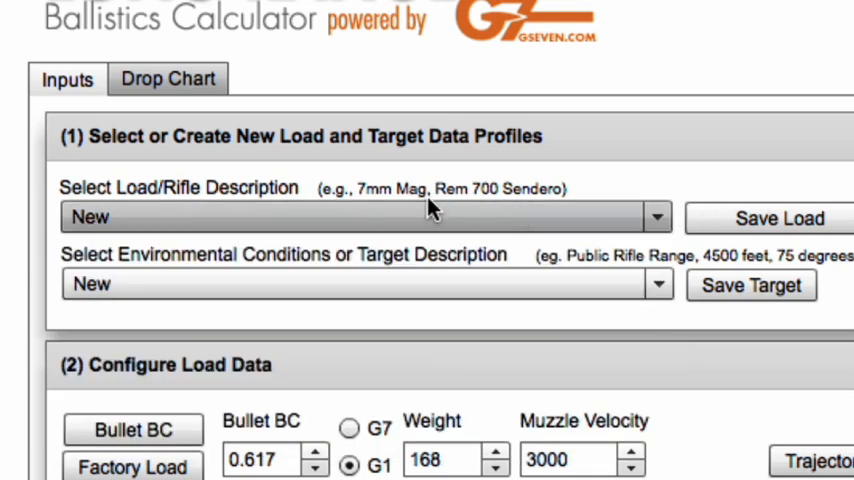
pyautogui.moveTo(304, 210)
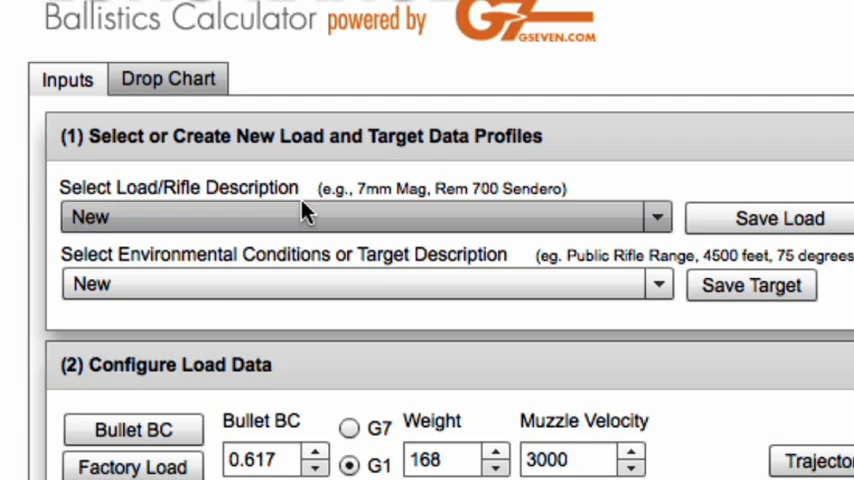
pyautogui.scroll(-3)
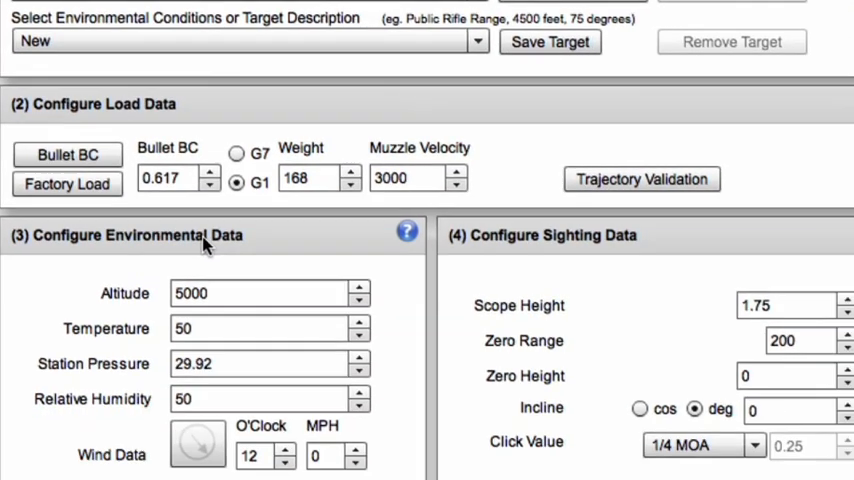
pyautogui.scroll(-3)
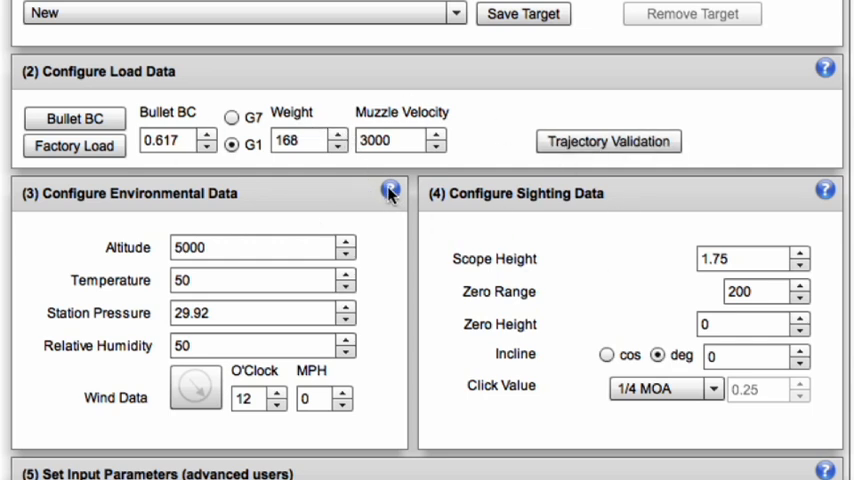
pyautogui.click(388, 190)
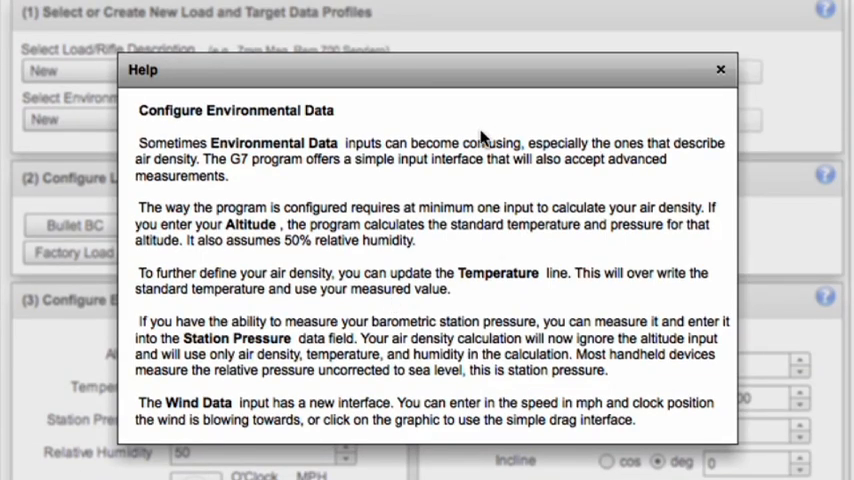
pyautogui.moveTo(304, 168)
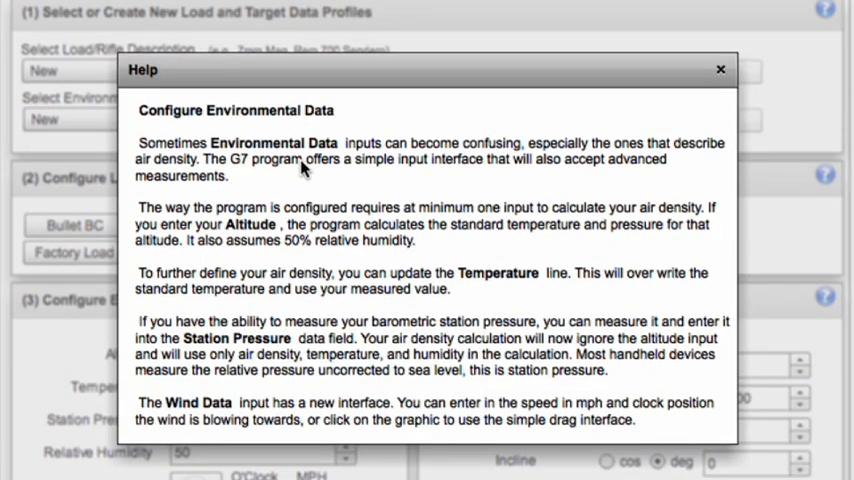
pyautogui.moveTo(332, 312)
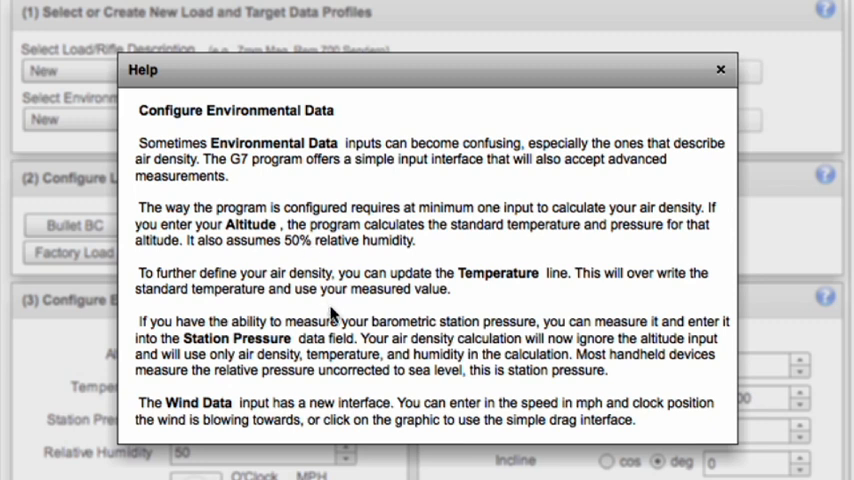
pyautogui.click(720, 68)
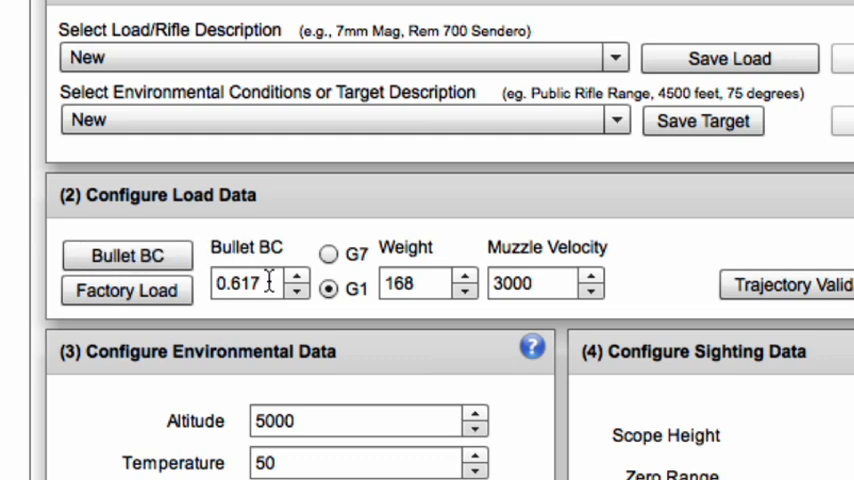
pyautogui.moveTo(320, 288)
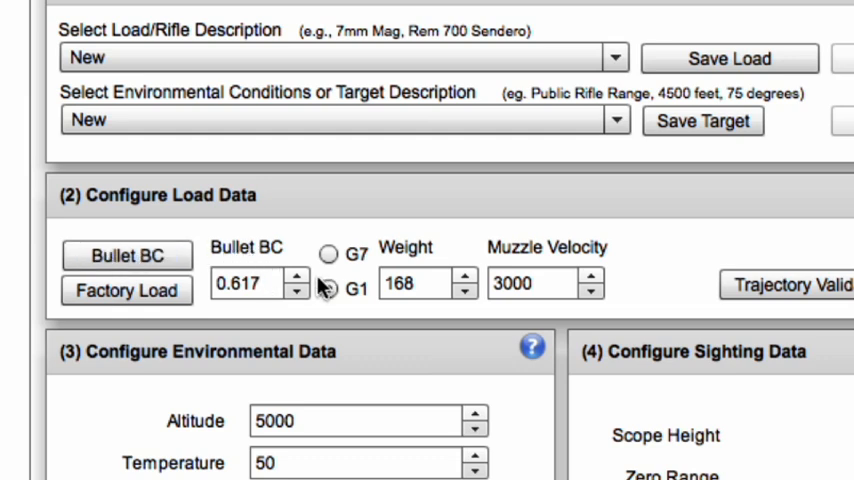
# Bring up the Bullet Data Selector from the Bullet BC button in the load data.
pyautogui.click(332, 288)
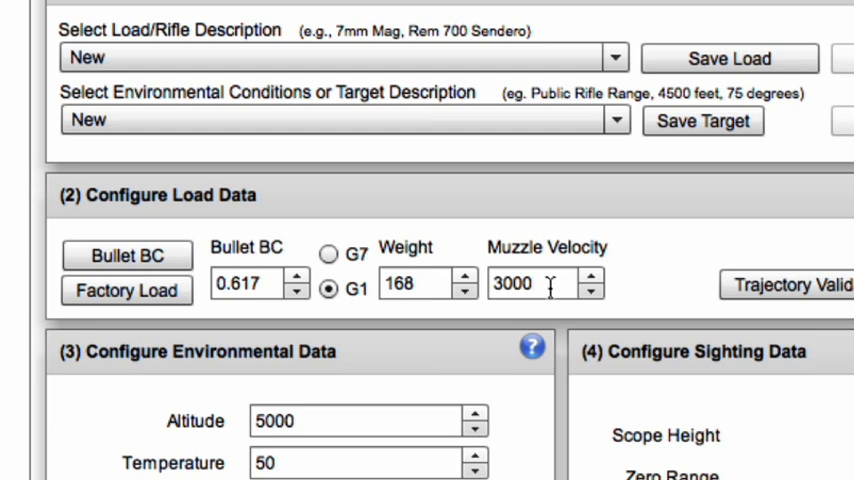
pyautogui.moveTo(402, 252)
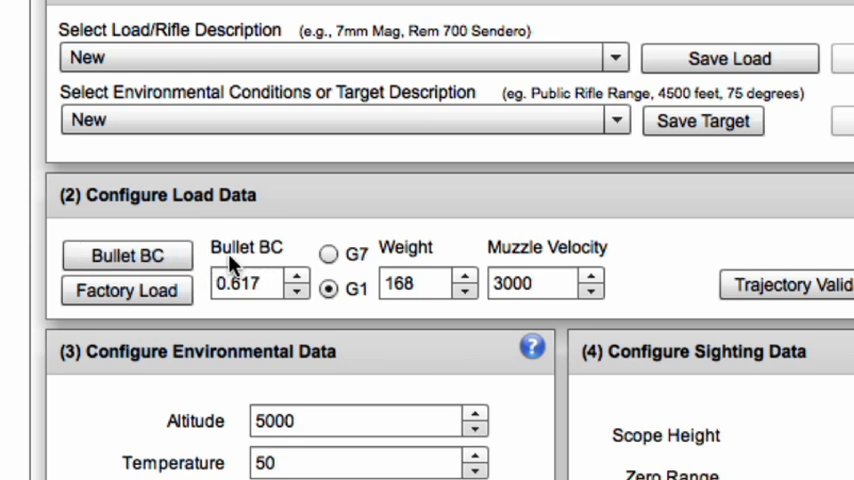
pyautogui.click(126, 256)
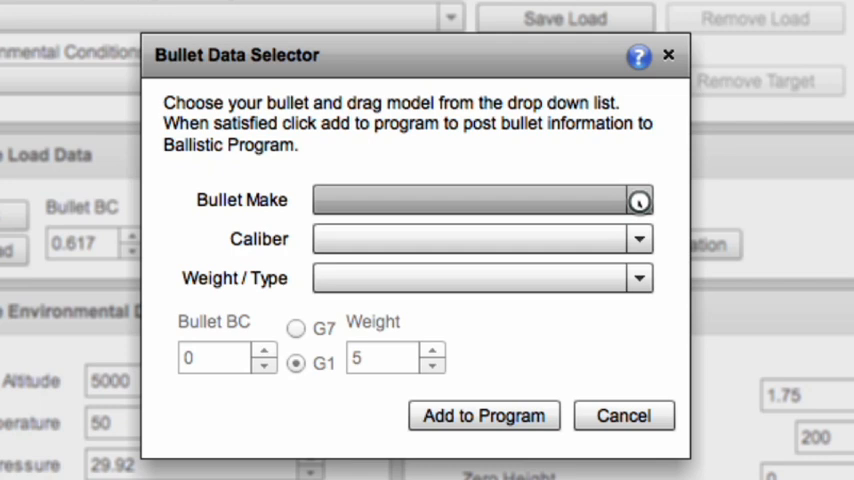
# Add the Berger 0.284 168gr VLD bullet, filling BC 0.617 G1 and 168 grains.
pyautogui.click(638, 200)
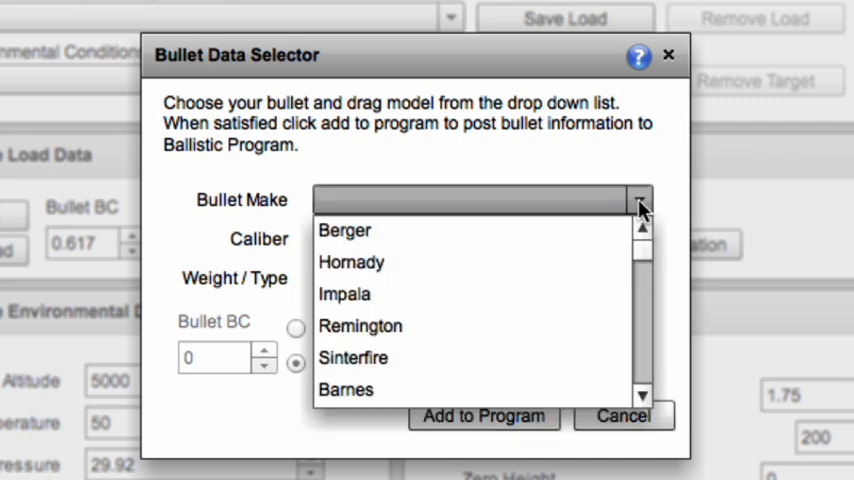
pyautogui.click(344, 230)
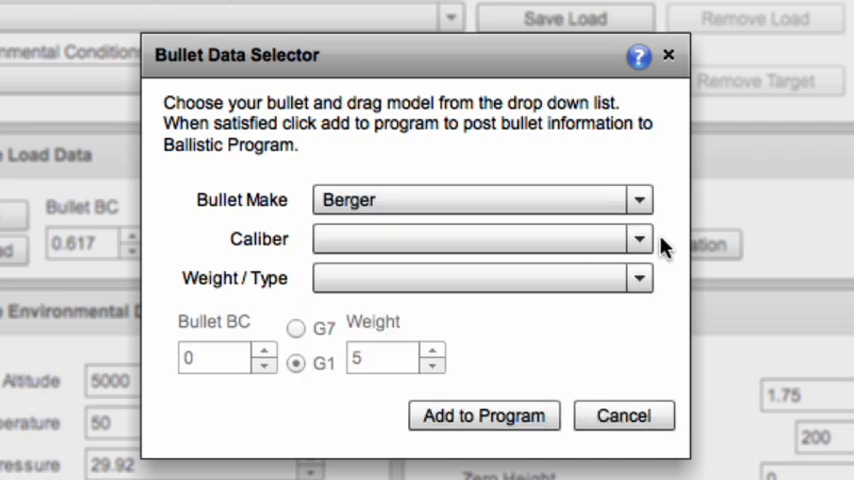
pyautogui.click(636, 238)
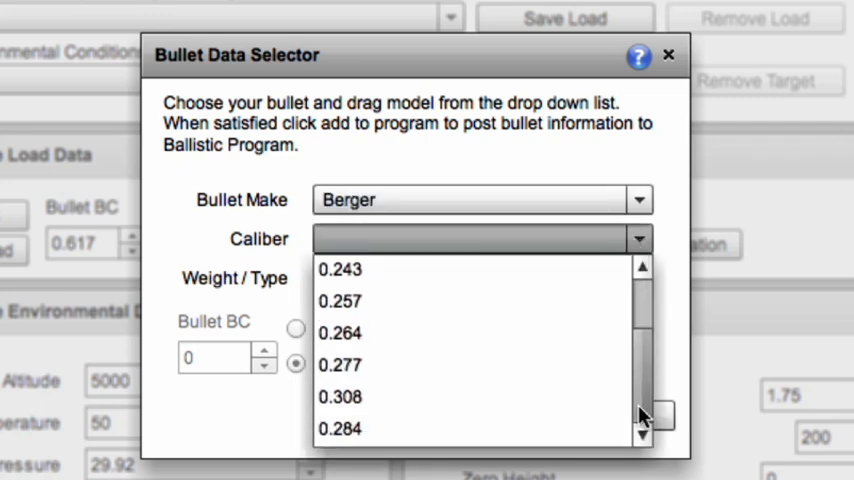
pyautogui.click(340, 428)
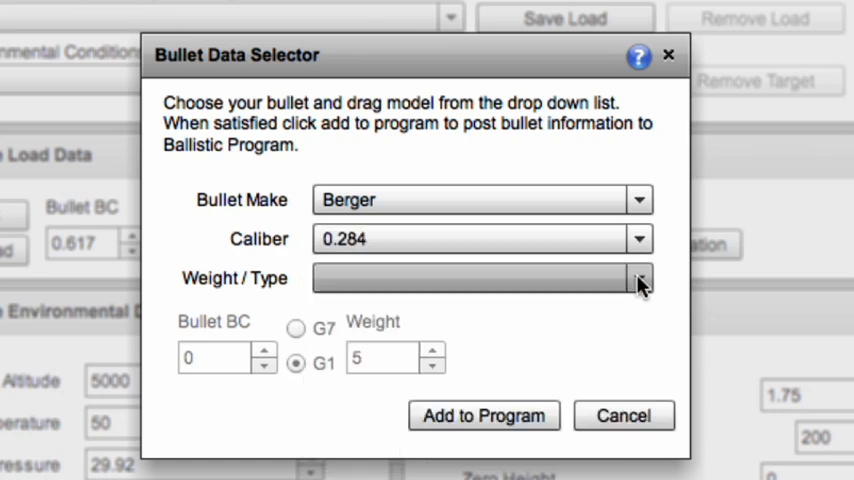
pyautogui.click(640, 278)
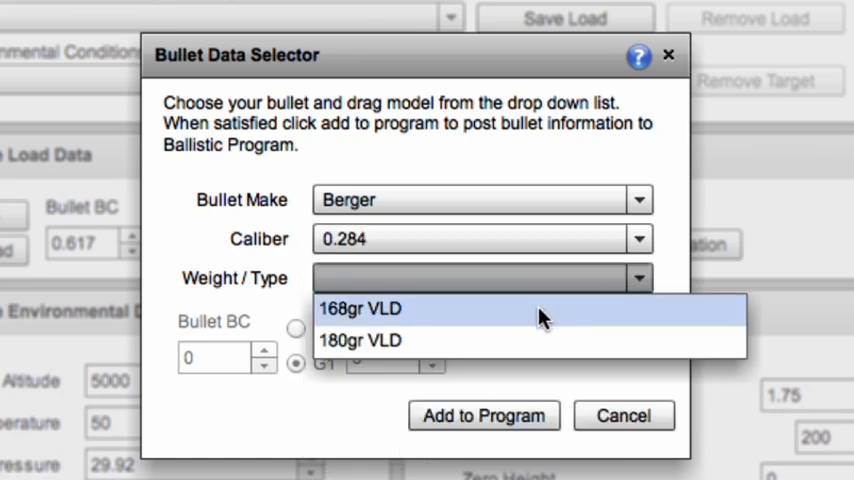
pyautogui.click(360, 308)
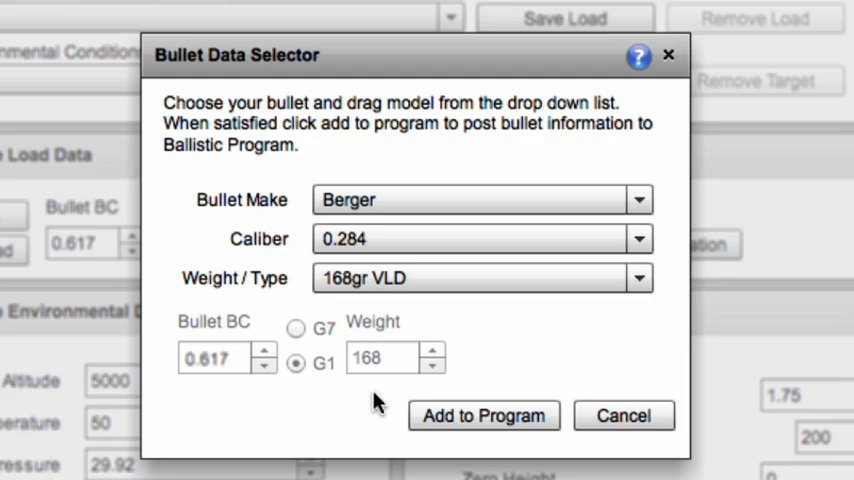
pyautogui.click(484, 416)
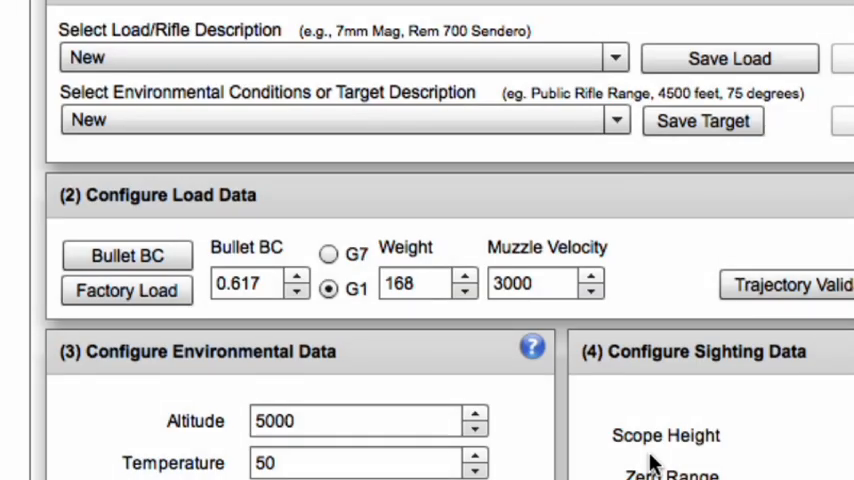
pyautogui.moveTo(640, 304)
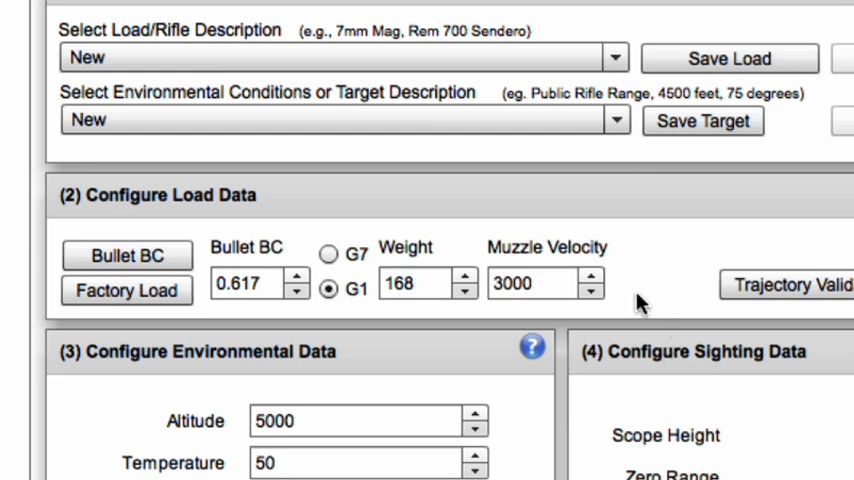
# Edit the Muzzle Velocity field to change 3000 to 3025.
pyautogui.click(540, 284)
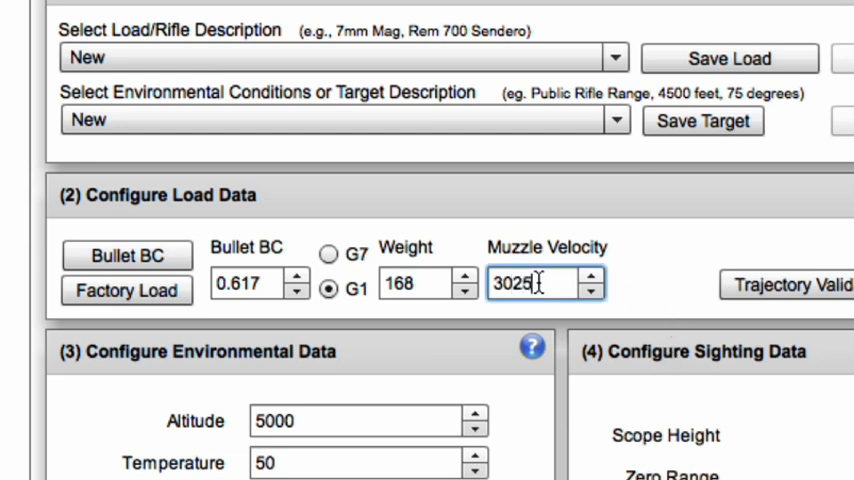
pyautogui.moveTo(668, 280)
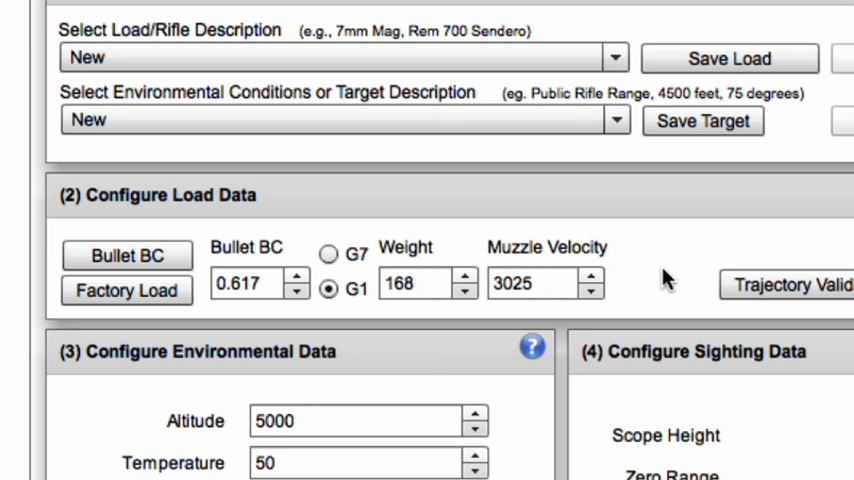
pyautogui.moveTo(678, 276)
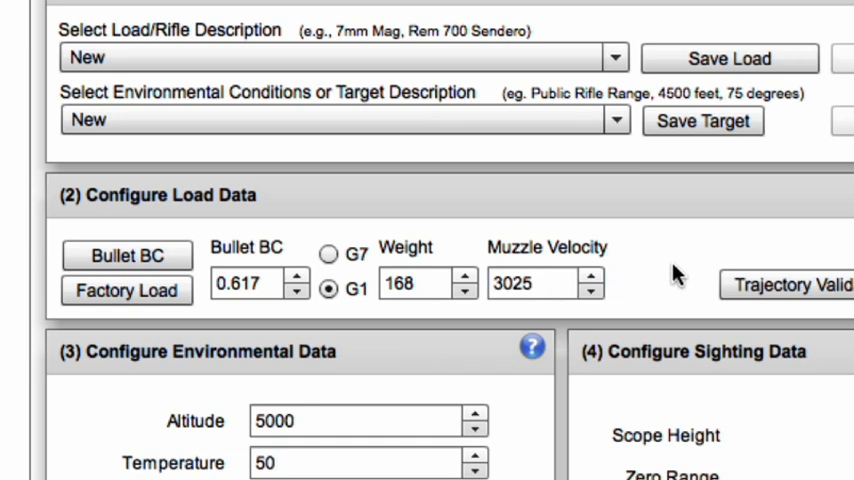
pyautogui.moveTo(624, 288)
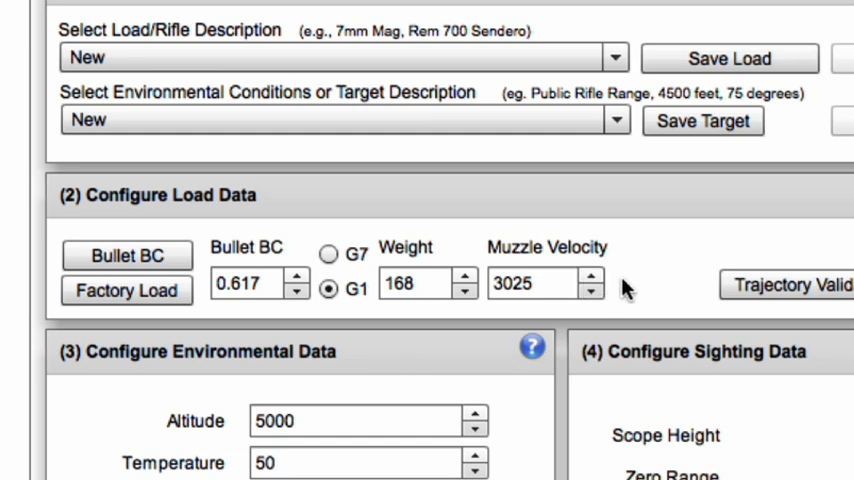
pyautogui.moveTo(604, 304)
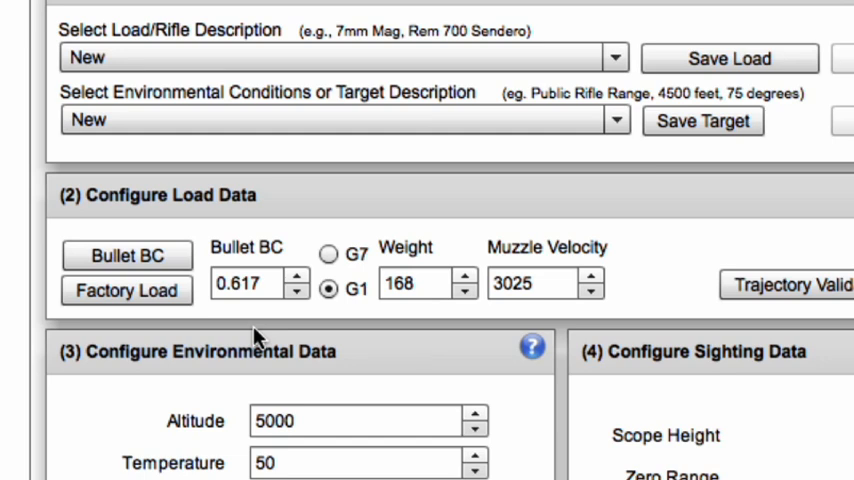
pyautogui.moveTo(500, 330)
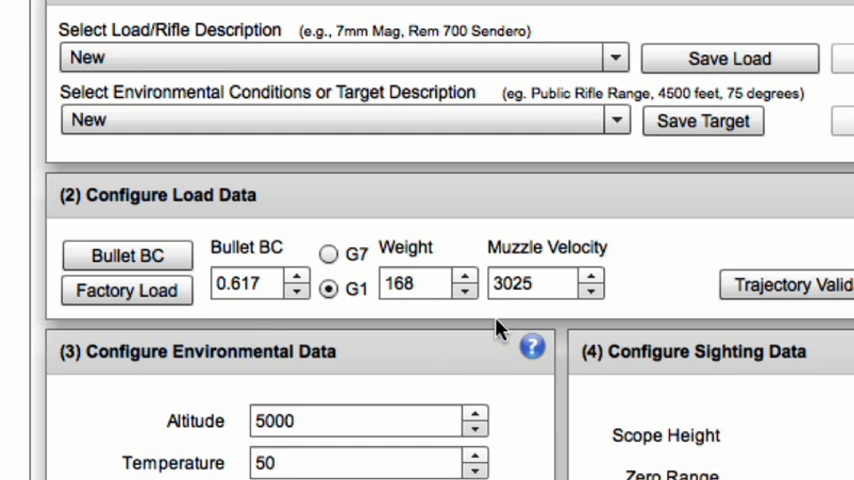
pyautogui.moveTo(510, 326)
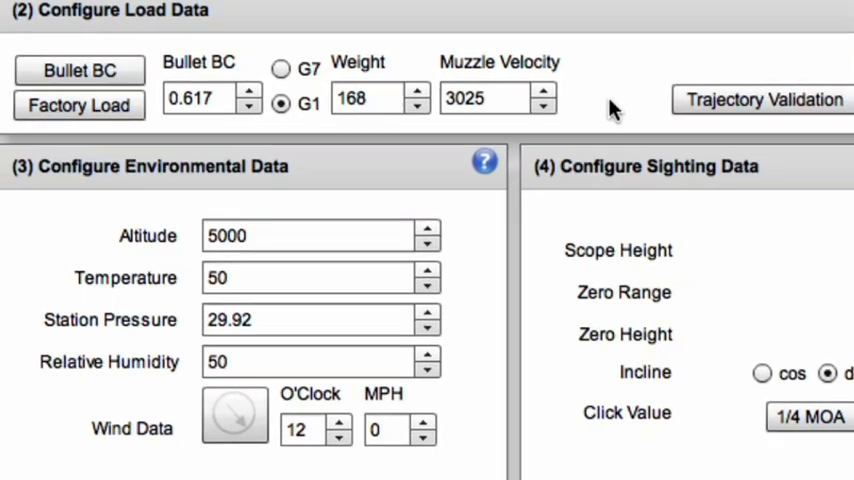
# Scroll down to the environmental data for altitude 4375, pressure 25.48, temperature 70.
pyautogui.scroll(-3)
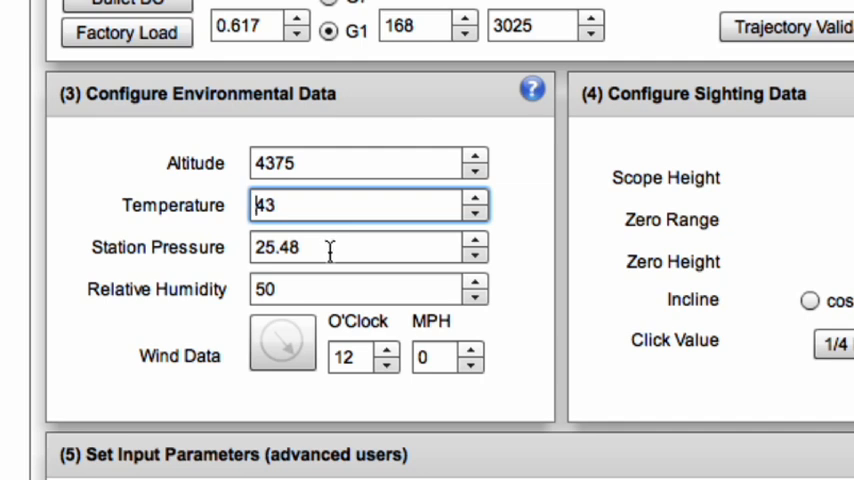
pyautogui.moveTo(390, 236)
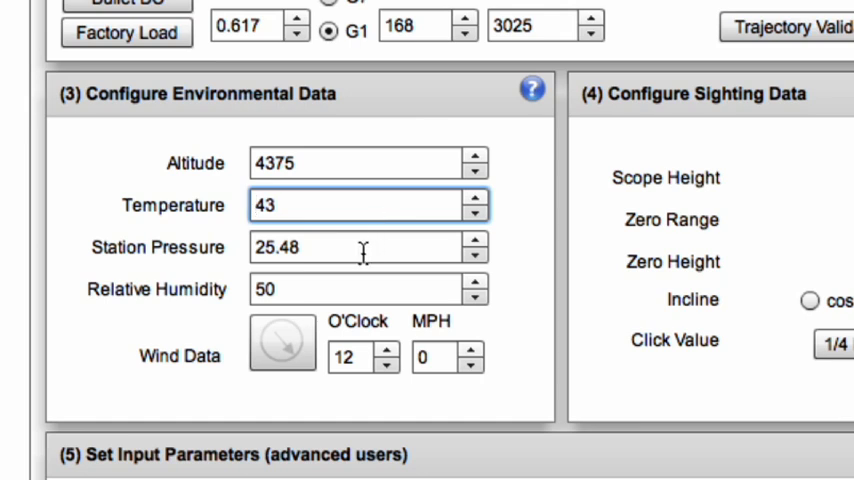
pyautogui.moveTo(300, 236)
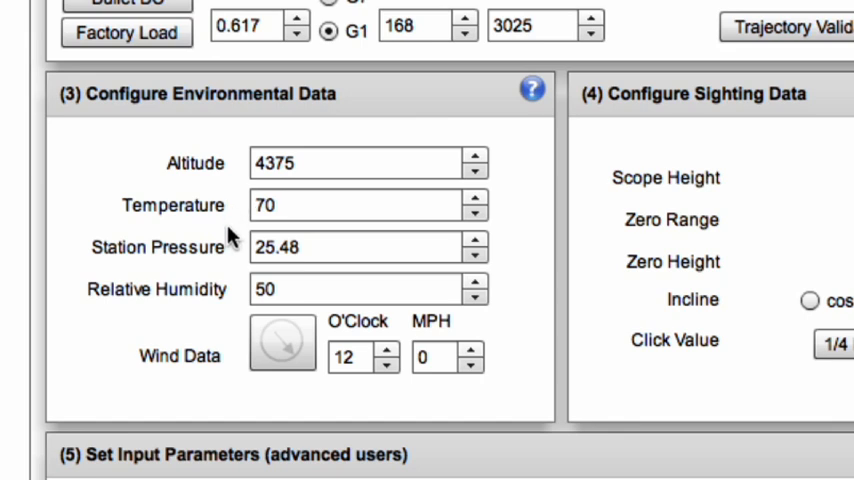
pyautogui.moveTo(240, 256)
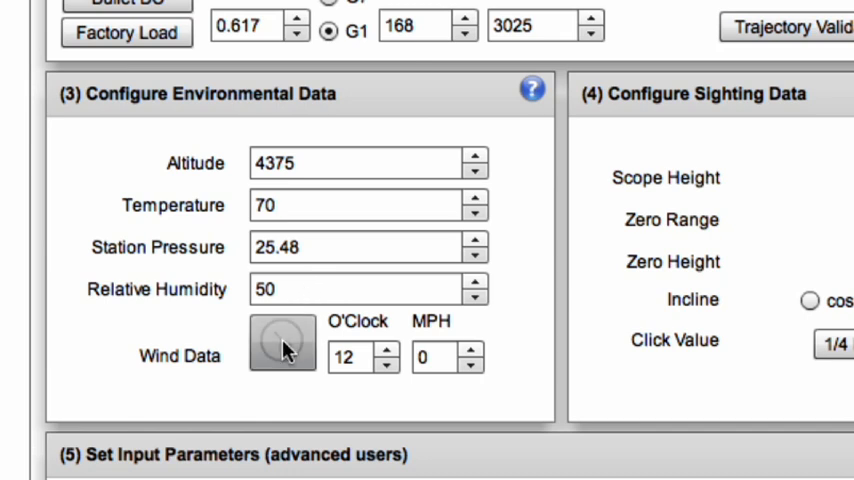
# In the wind dialog set the wind from 3 o'clock and step the speed down to 10 MPH.
pyautogui.click(282, 344)
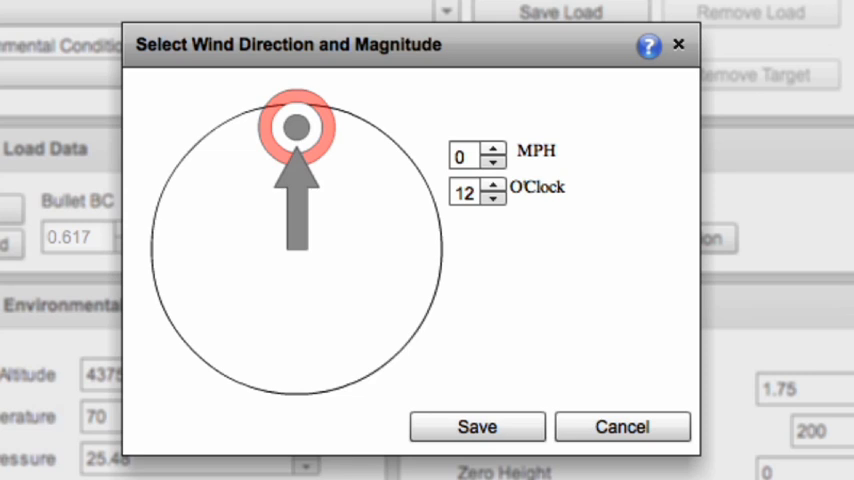
pyautogui.moveTo(300, 256)
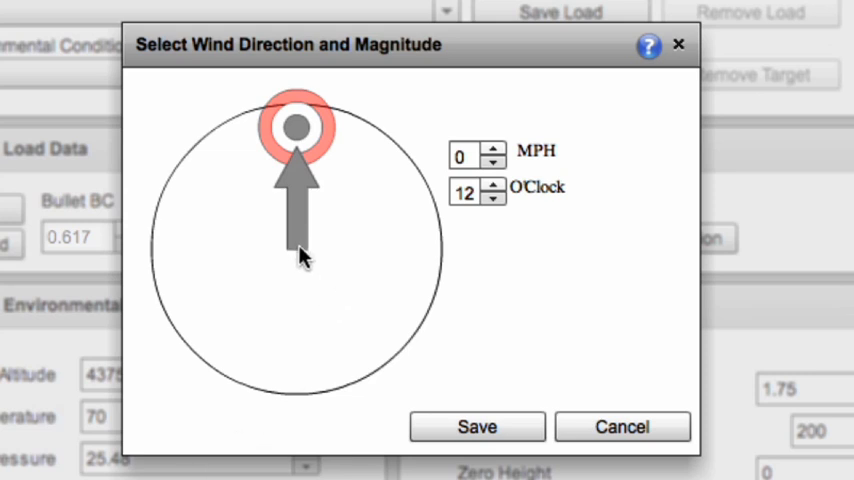
pyautogui.click(376, 250)
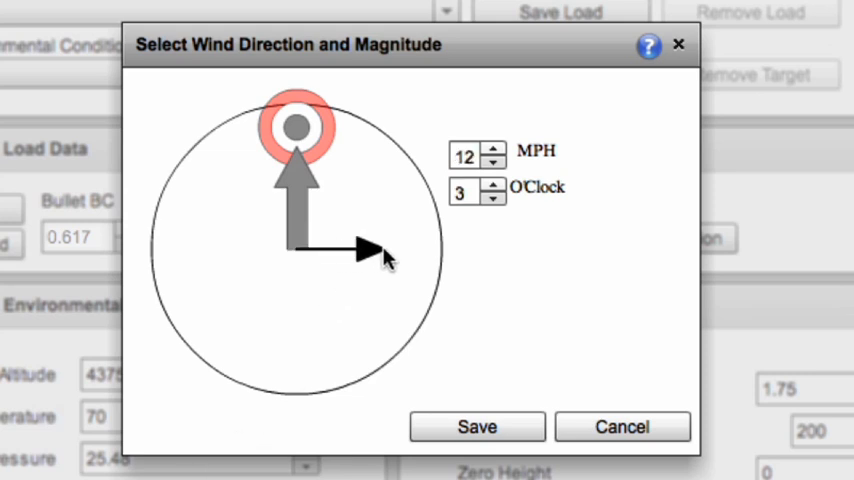
pyautogui.click(492, 162)
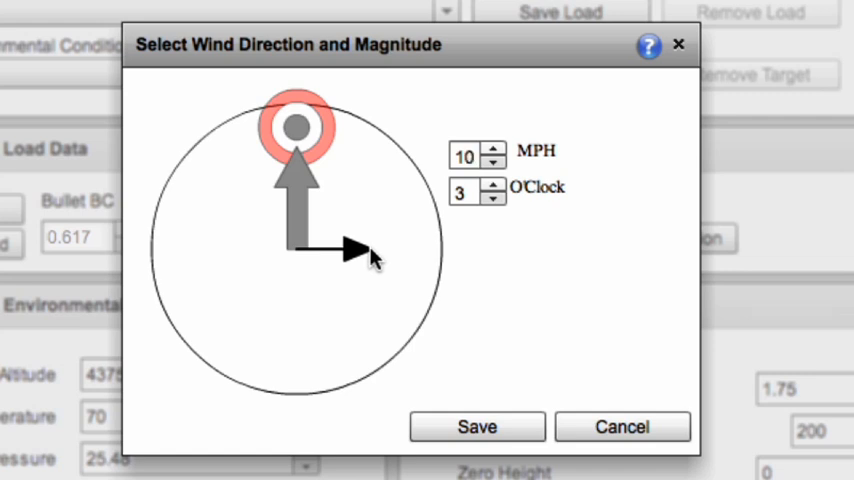
pyautogui.moveTo(532, 284)
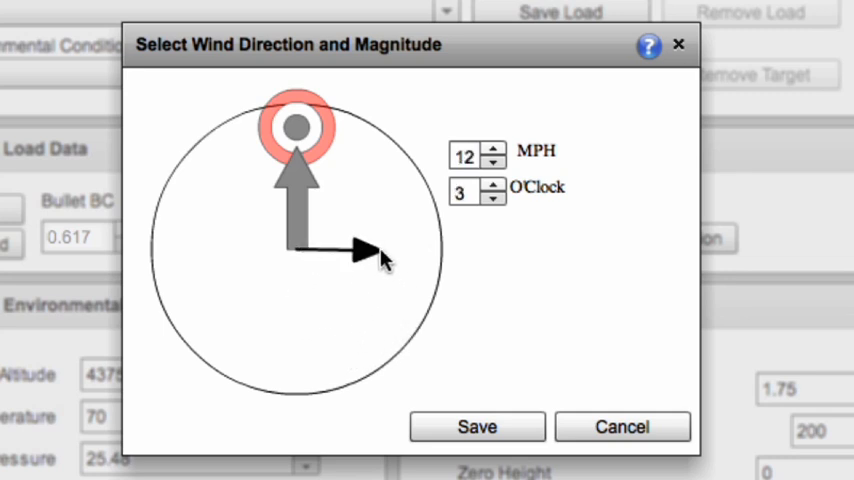
pyautogui.click(492, 160)
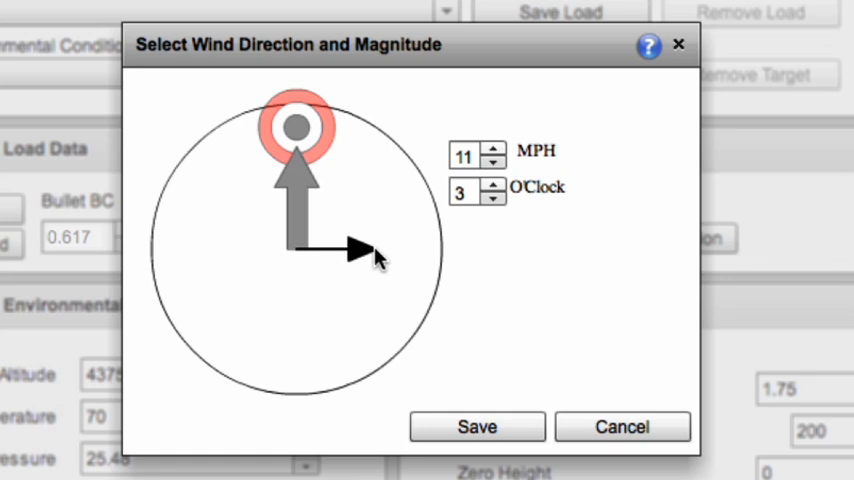
pyautogui.click(492, 160)
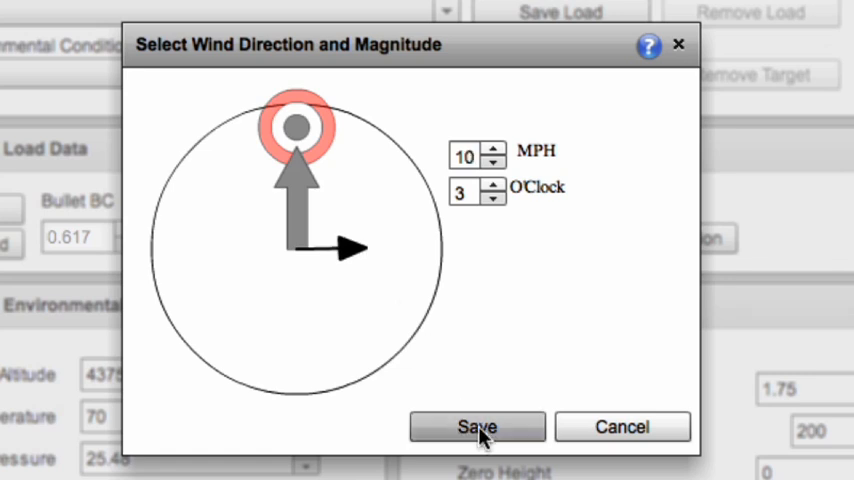
# Save the 3 o'clock wind into the environmental data.
pyautogui.click(476, 428)
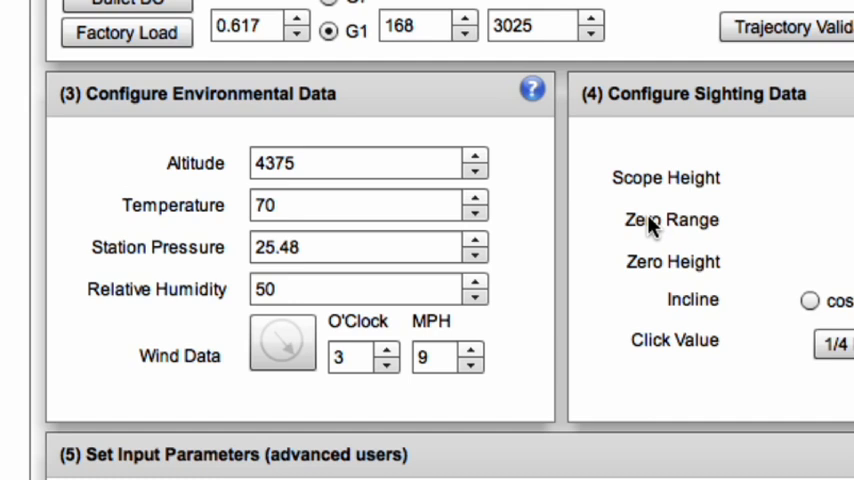
pyautogui.moveTo(584, 236)
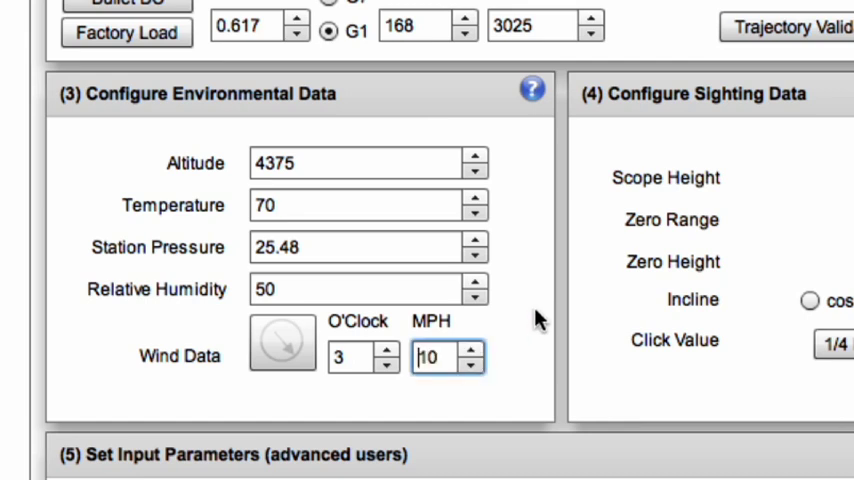
pyautogui.moveTo(378, 348)
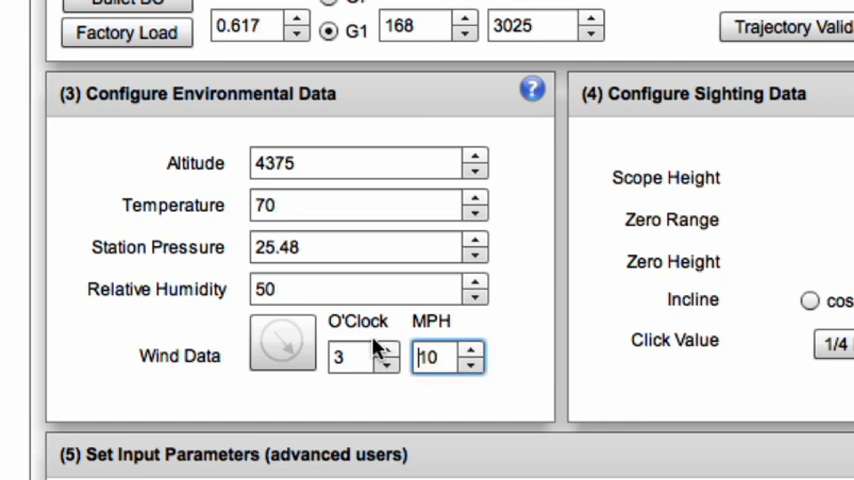
pyautogui.moveTo(532, 344)
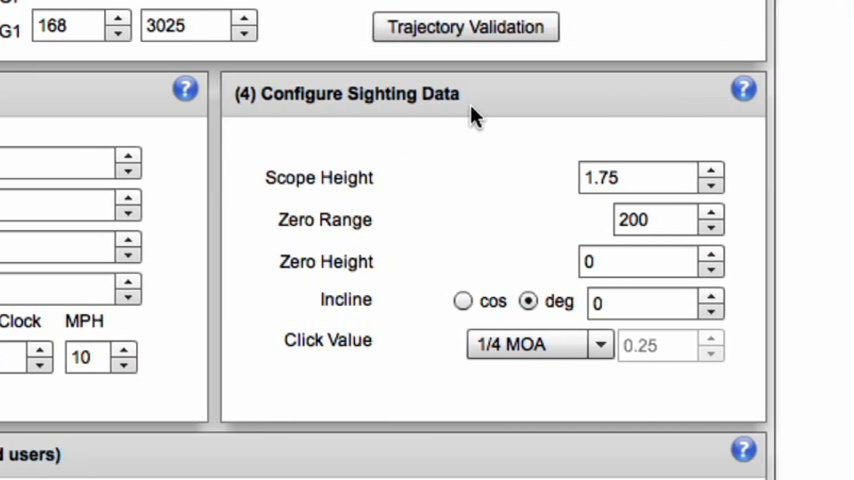
pyautogui.moveTo(516, 190)
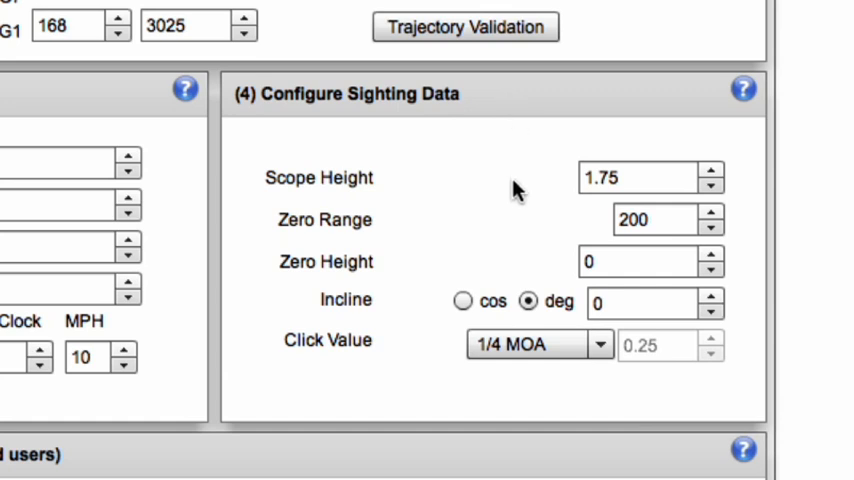
pyautogui.moveTo(500, 220)
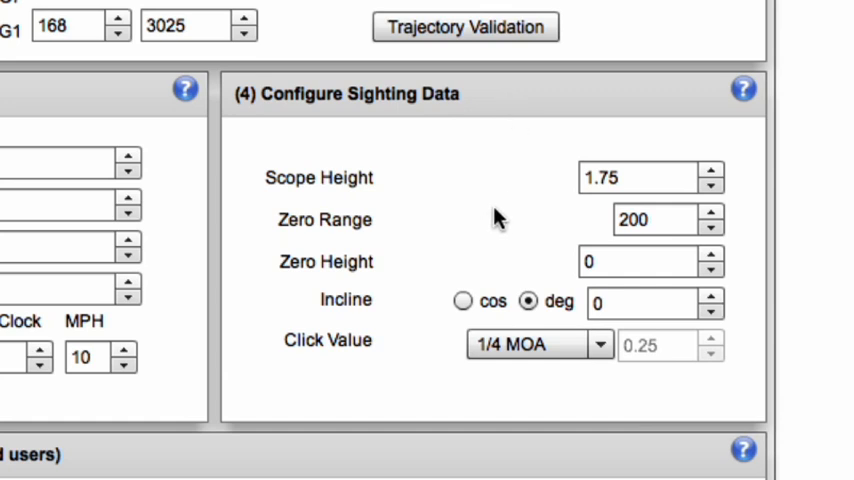
pyautogui.moveTo(392, 178)
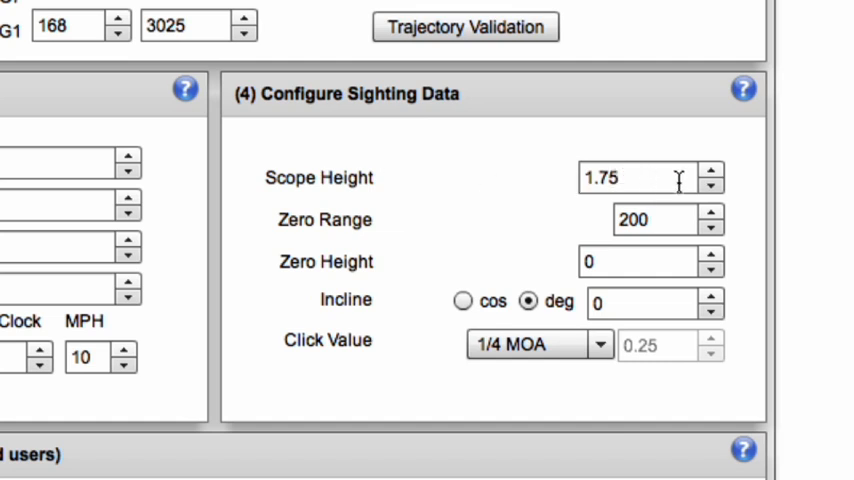
# Raise the scope height from 1.75 to 1.8 with the spinner arrows.
pyautogui.click(712, 170)
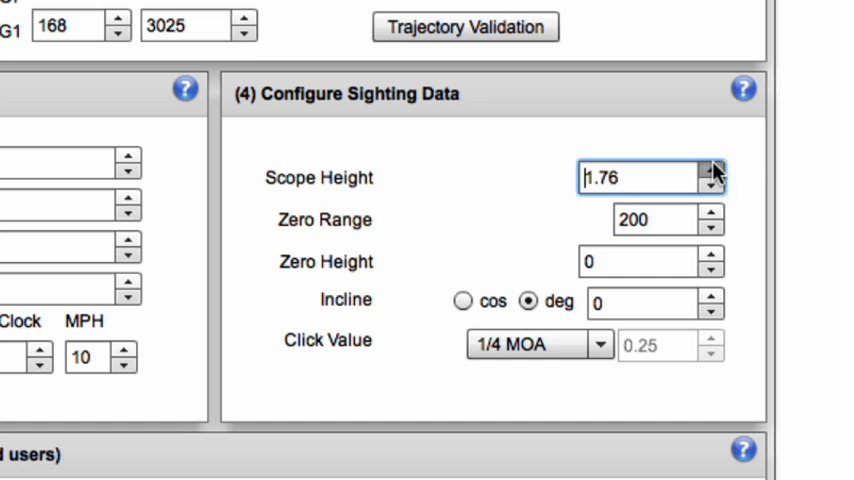
pyautogui.click(712, 170)
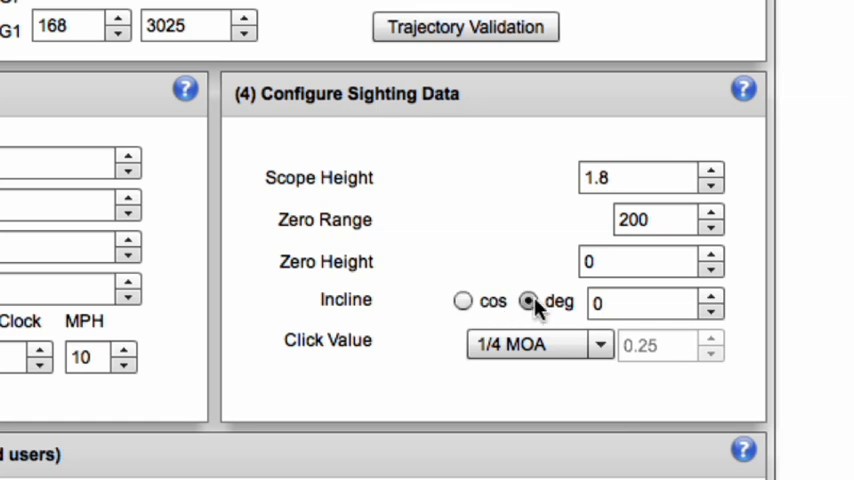
pyautogui.moveTo(448, 312)
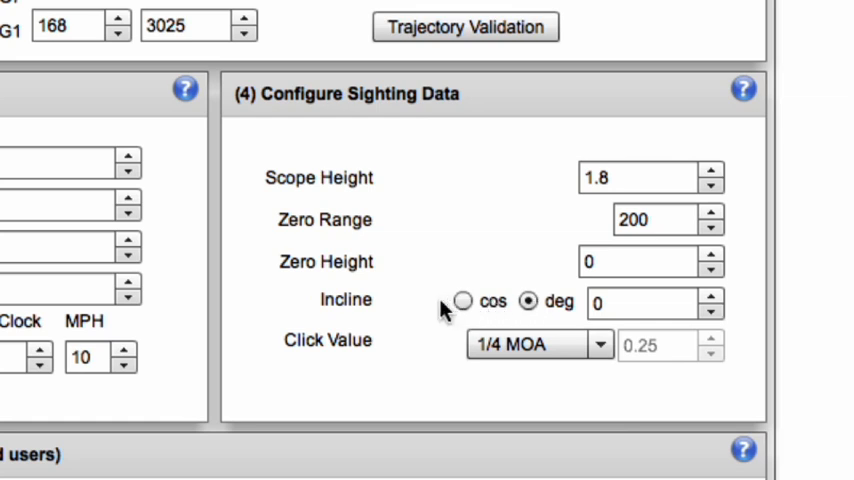
# Enter the incline as cosine .98 and show it converted to 11 degrees.
pyautogui.click(464, 302)
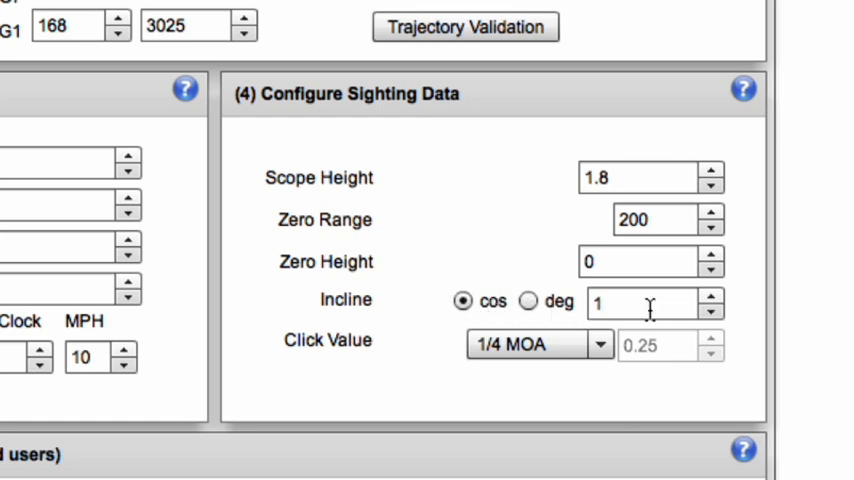
pyautogui.click(650, 304)
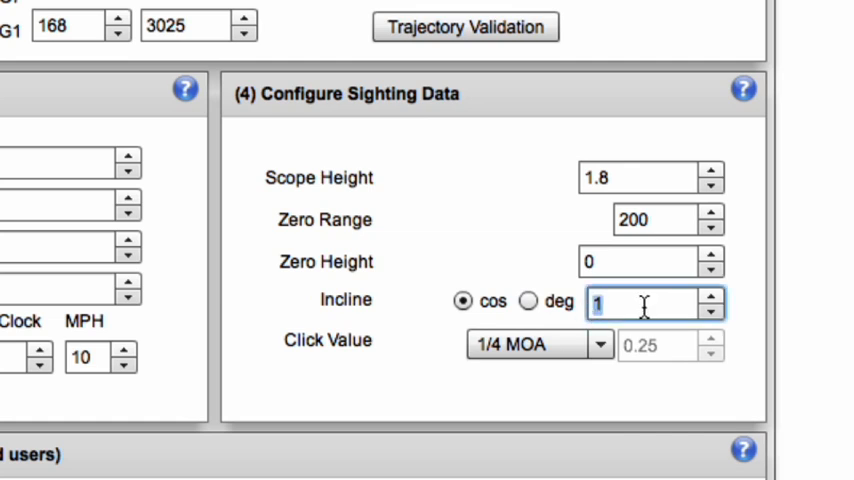
pyautogui.write('.')
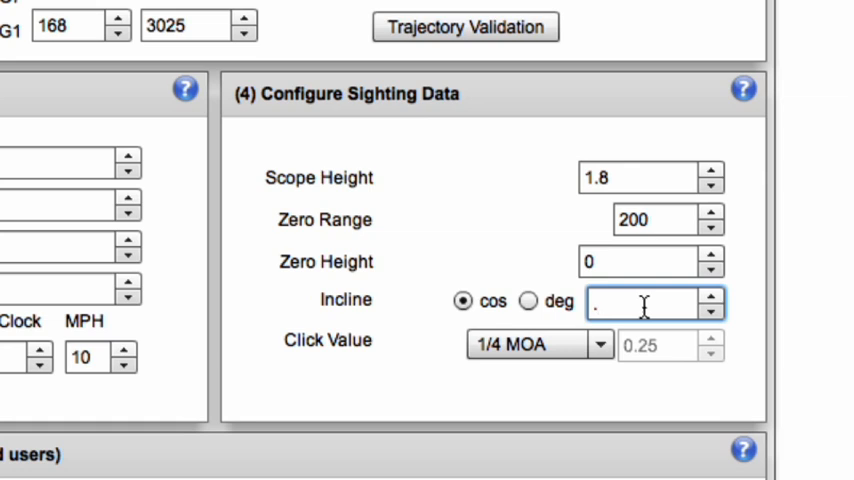
pyautogui.write('98')
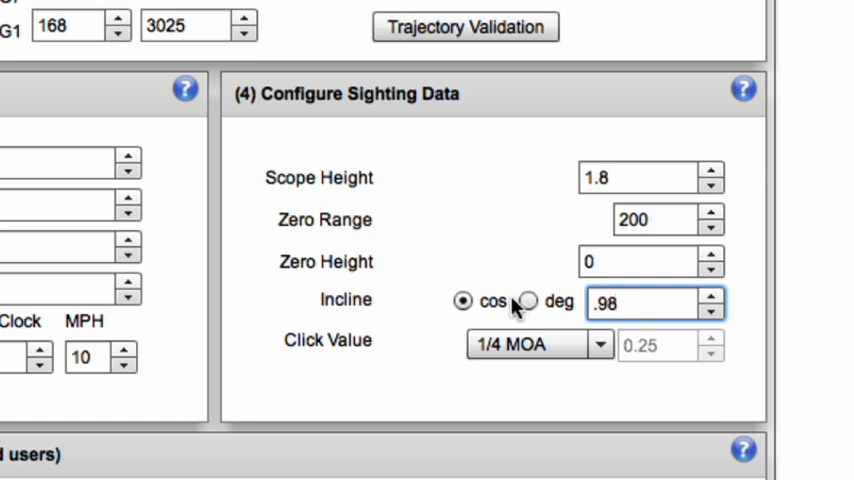
pyautogui.click(528, 300)
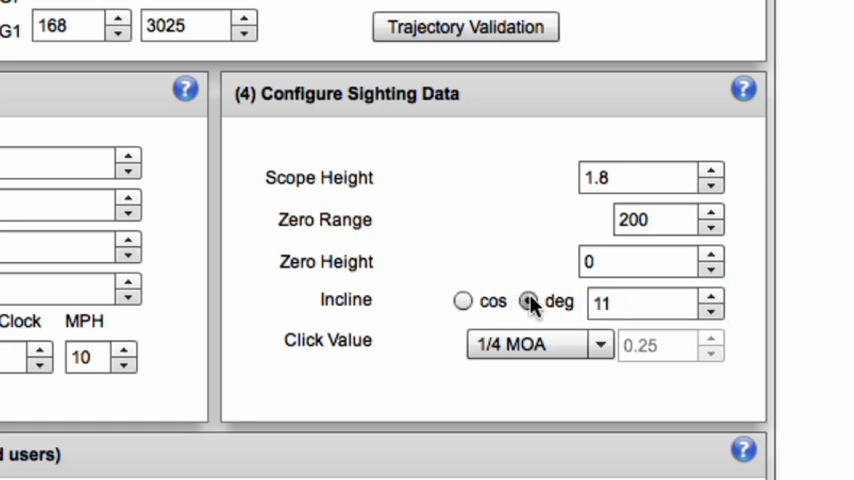
pyautogui.click(464, 302)
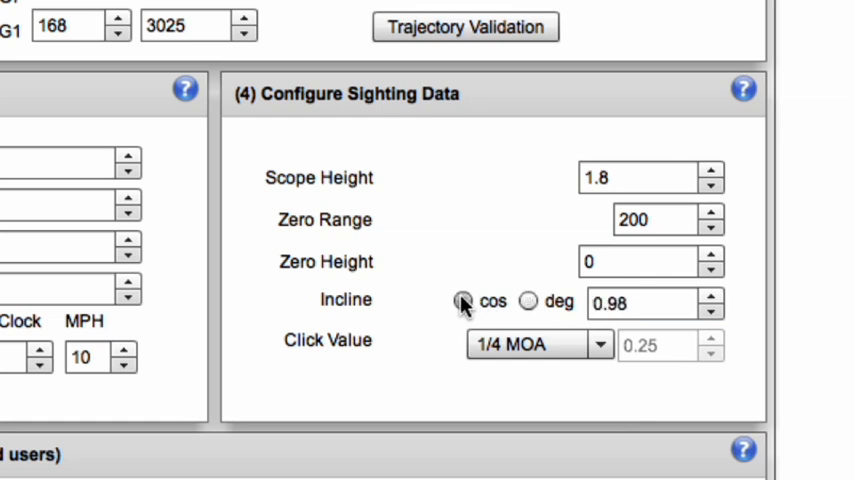
pyautogui.click(464, 302)
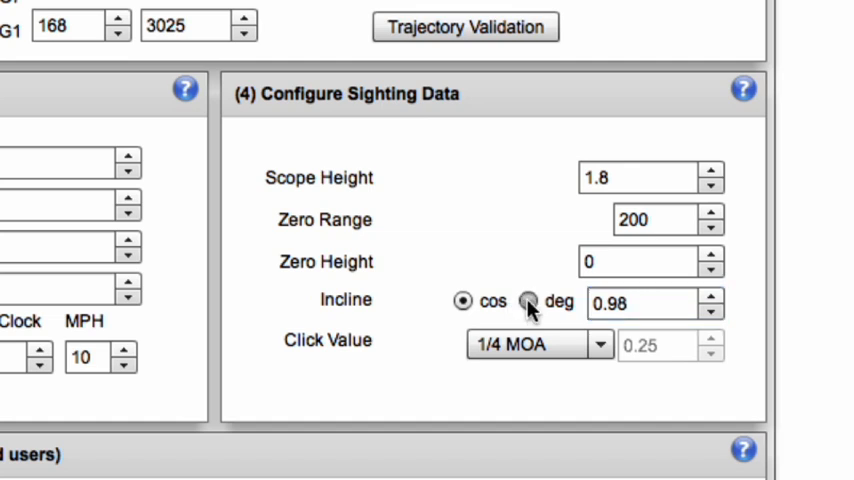
pyautogui.click(534, 302)
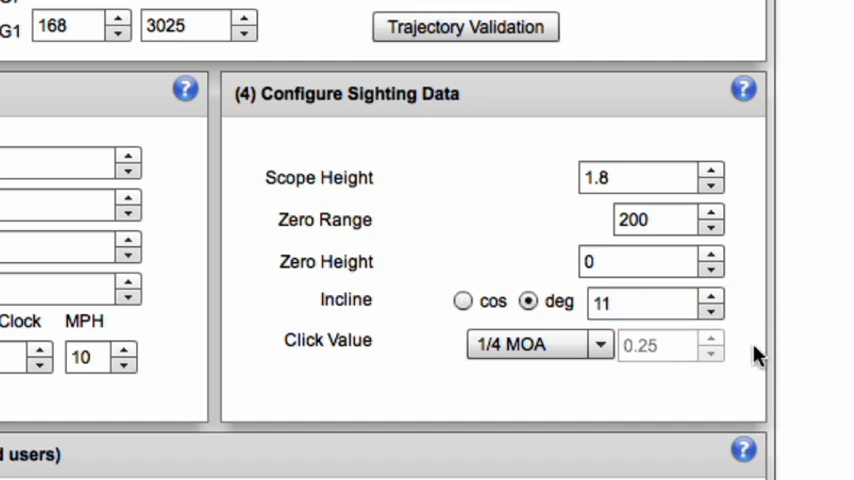
pyautogui.moveTo(700, 336)
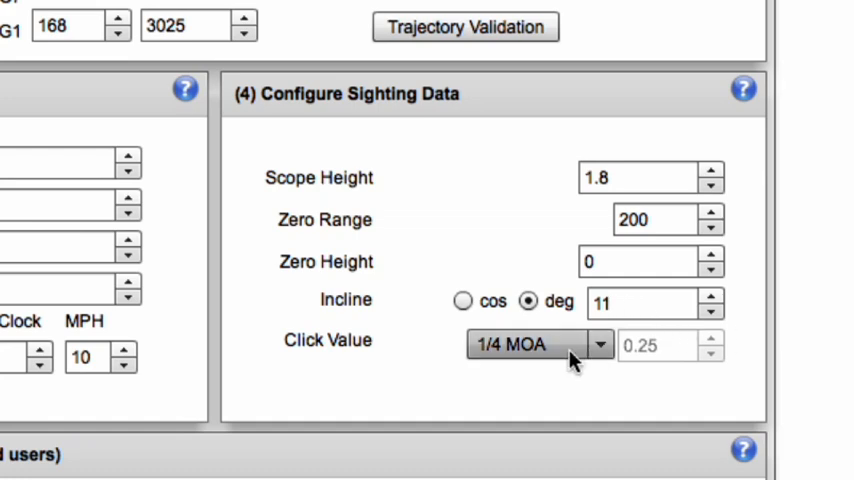
# Try a custom 0.343 MOA click value, then reselect 1/4 MOA from the list.
pyautogui.click(598, 344)
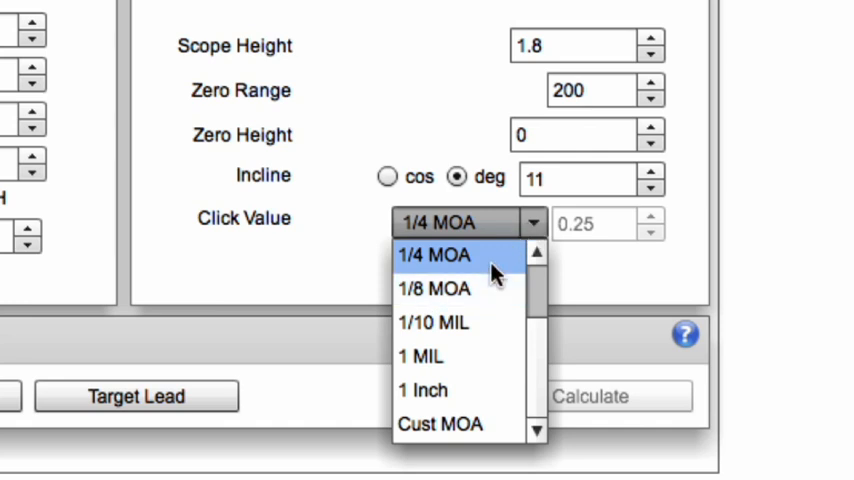
pyautogui.moveTo(530, 280)
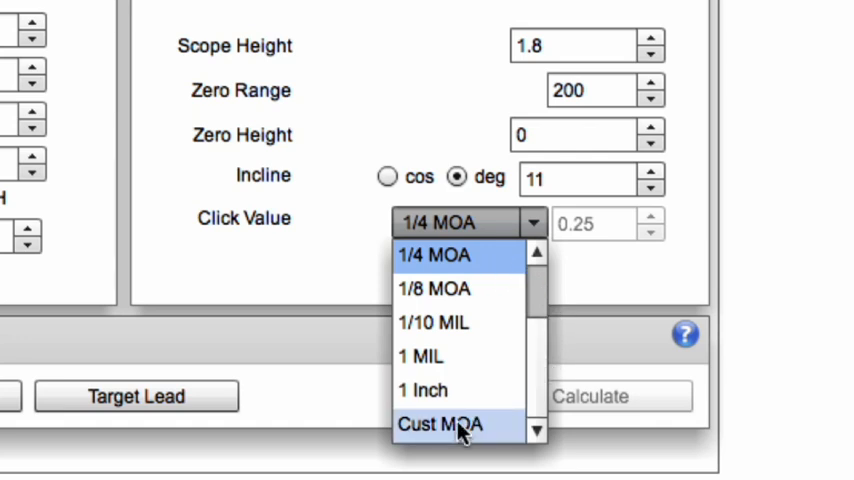
pyautogui.moveTo(432, 322)
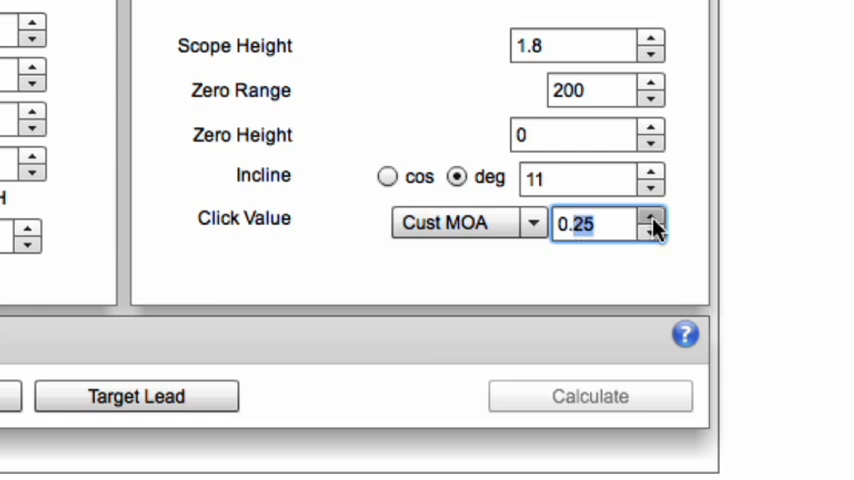
pyautogui.moveTo(710, 230)
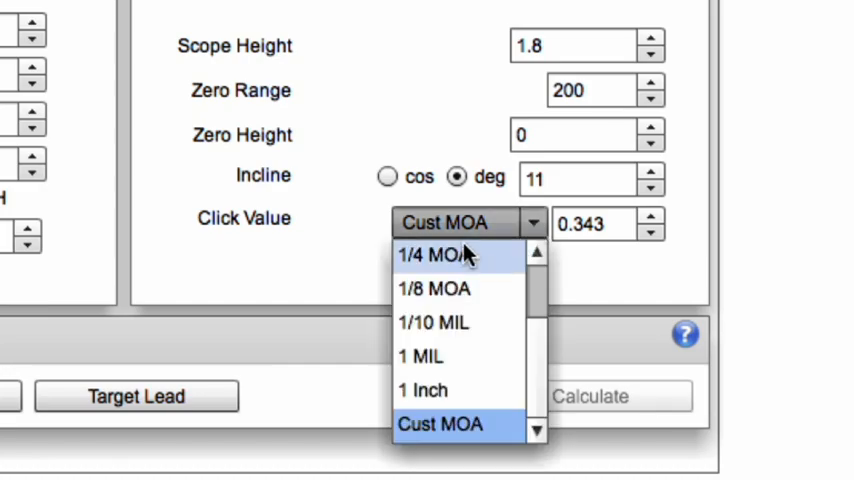
pyautogui.click(432, 256)
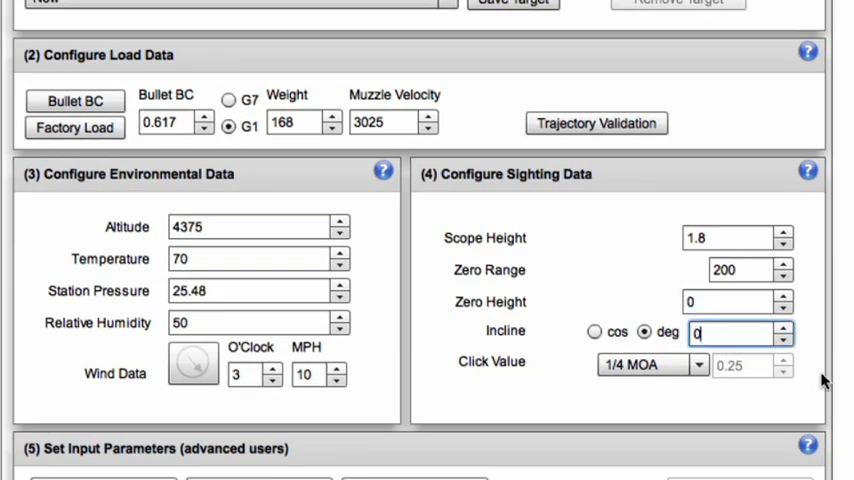
# Name the load '7mm Remington Mag' in Save As and save it as a load profile.
pyautogui.scroll(3)
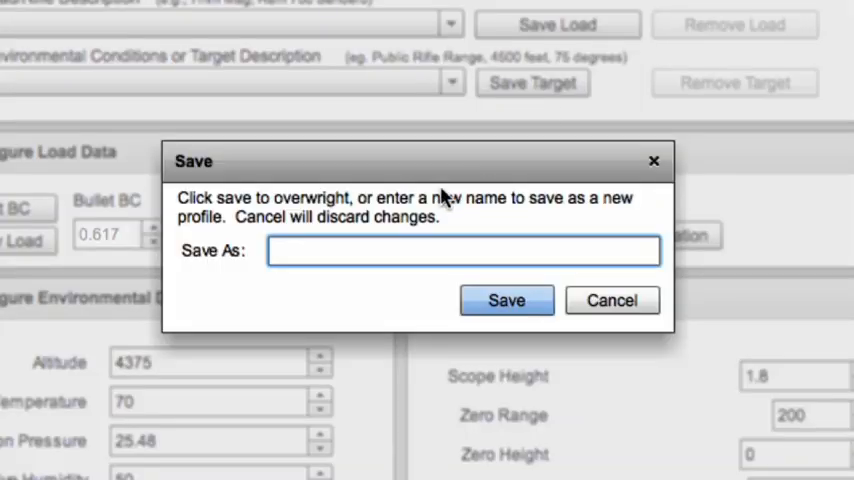
pyautogui.moveTo(464, 246)
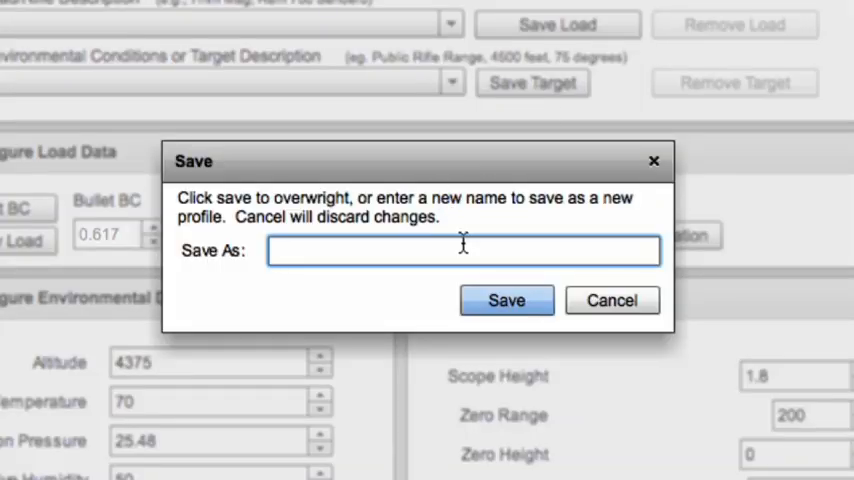
pyautogui.write('7mm')
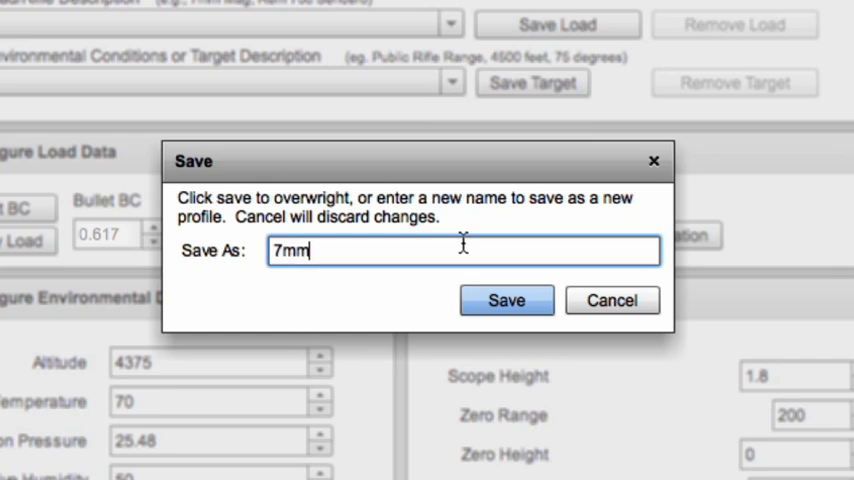
pyautogui.write('Reming')
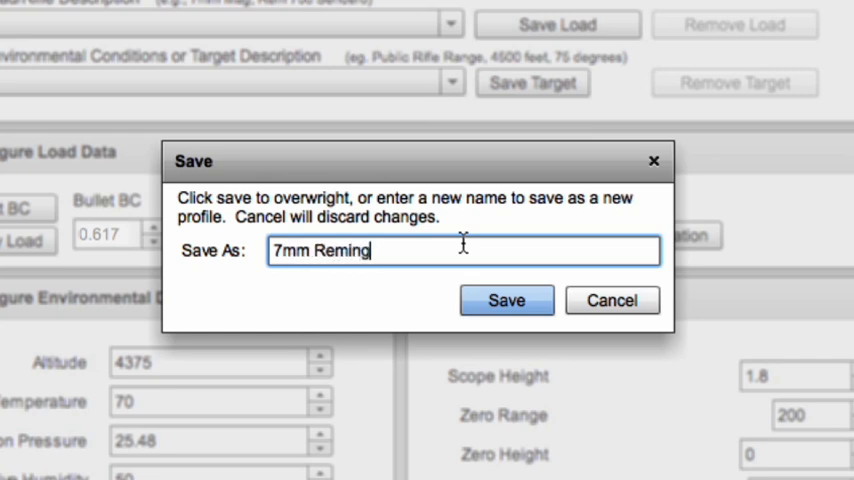
pyautogui.write('ton Mag')
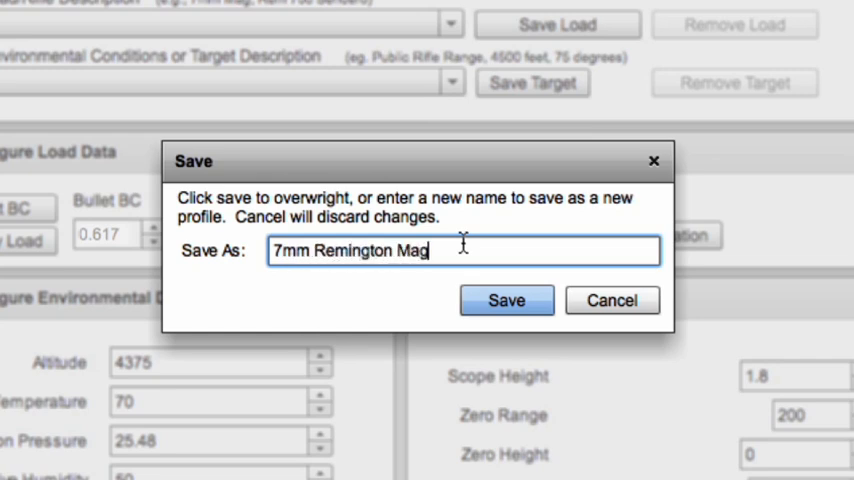
pyautogui.click(506, 300)
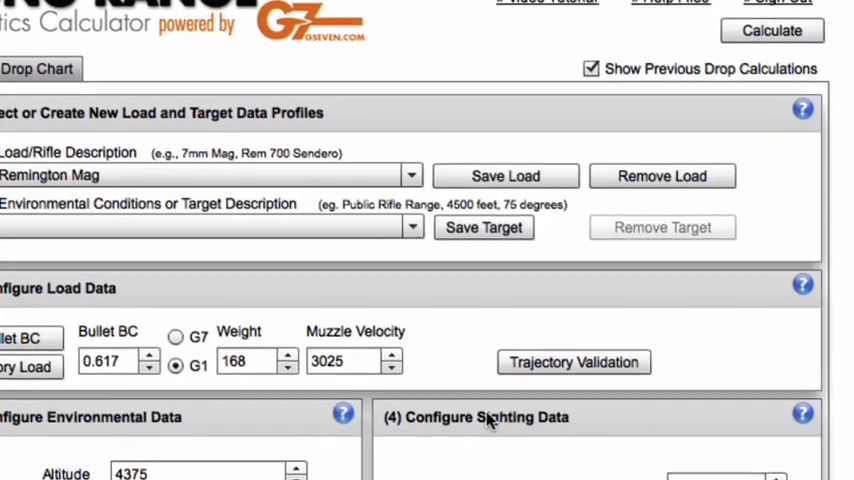
# Name the target profile 'Gunwerks Range' in Save As and save the current conditions.
pyautogui.scroll(-3)
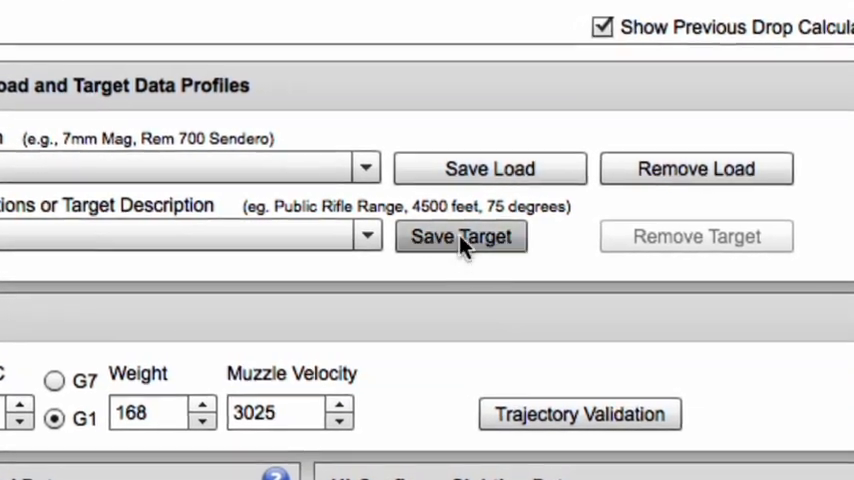
pyautogui.click(462, 236)
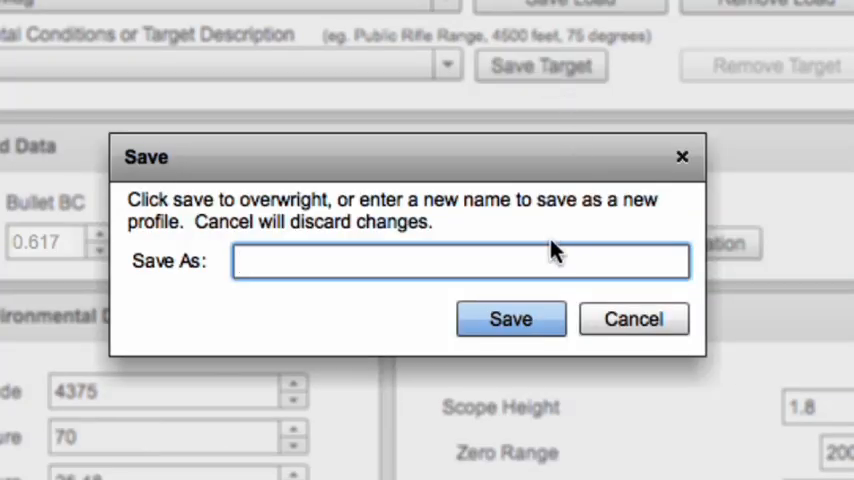
pyautogui.write('Gu')
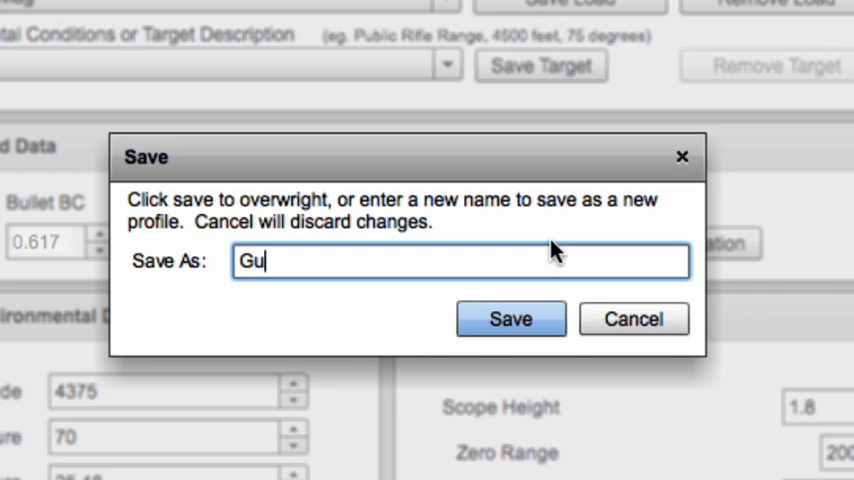
pyautogui.write('nwerks')
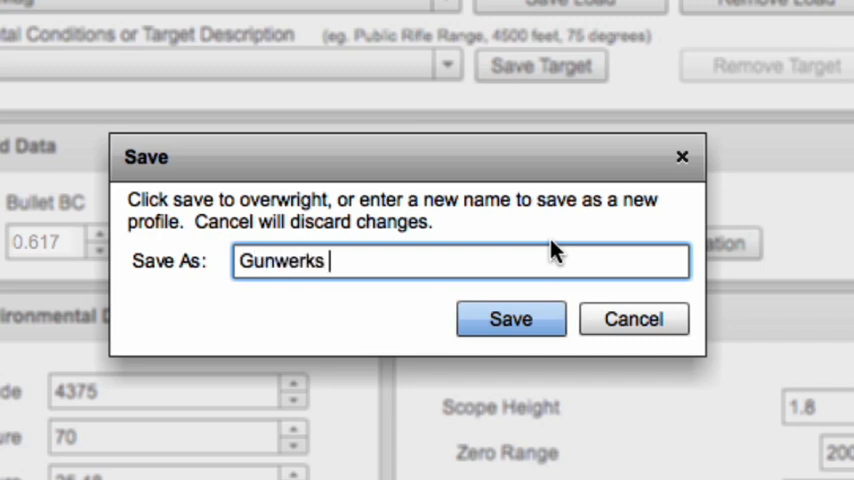
pyautogui.write('Ran')
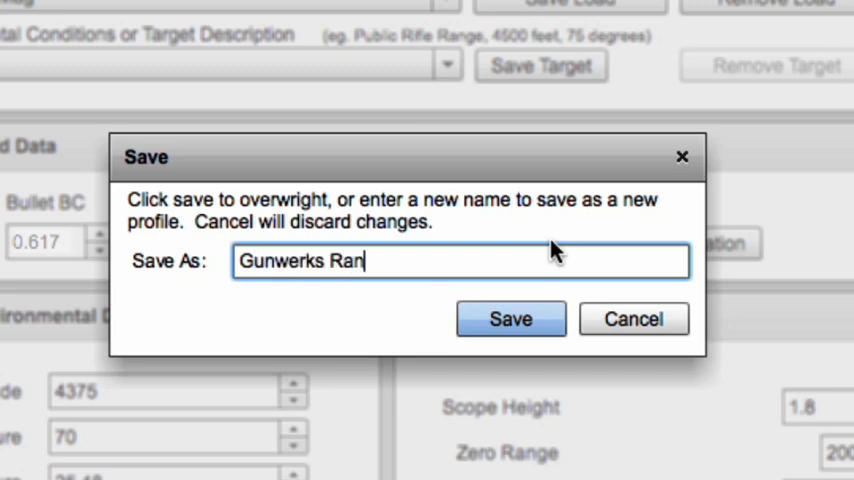
pyautogui.write('ge')
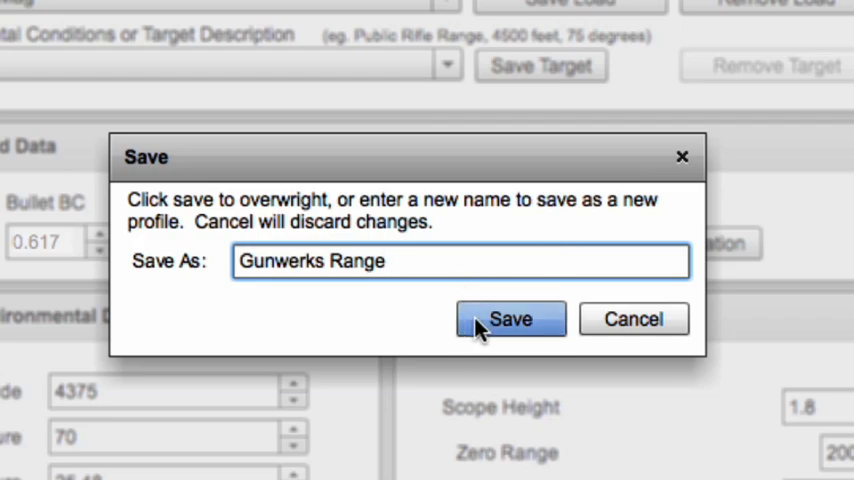
pyautogui.click(510, 318)
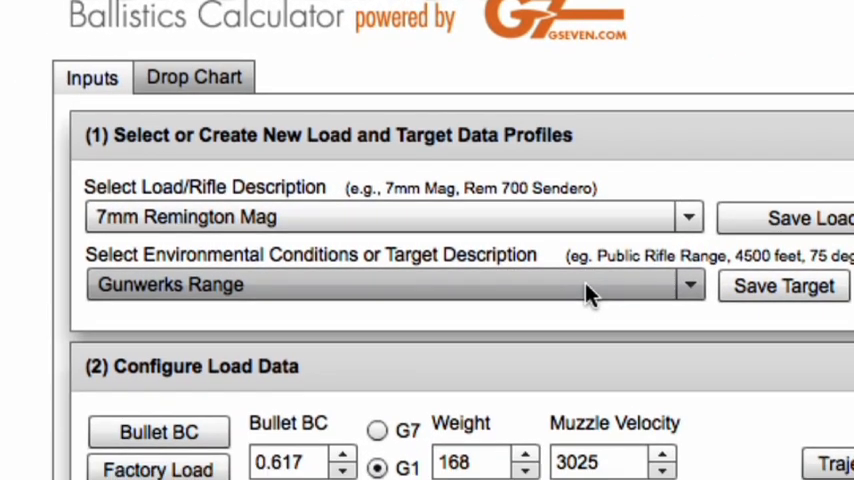
# Nudge Bullet BC up to 0.6173 with velocity 3010 and save the load as 'Test'.
pyautogui.scroll(-3)
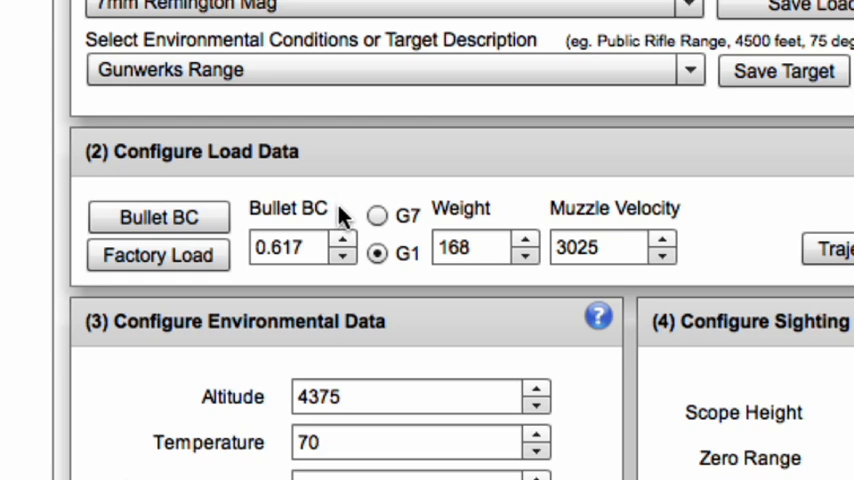
pyautogui.moveTo(350, 250)
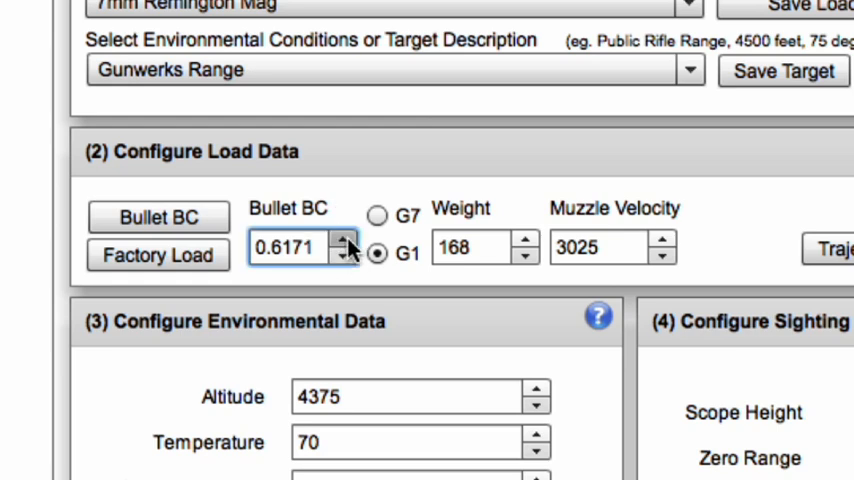
pyautogui.click(344, 240)
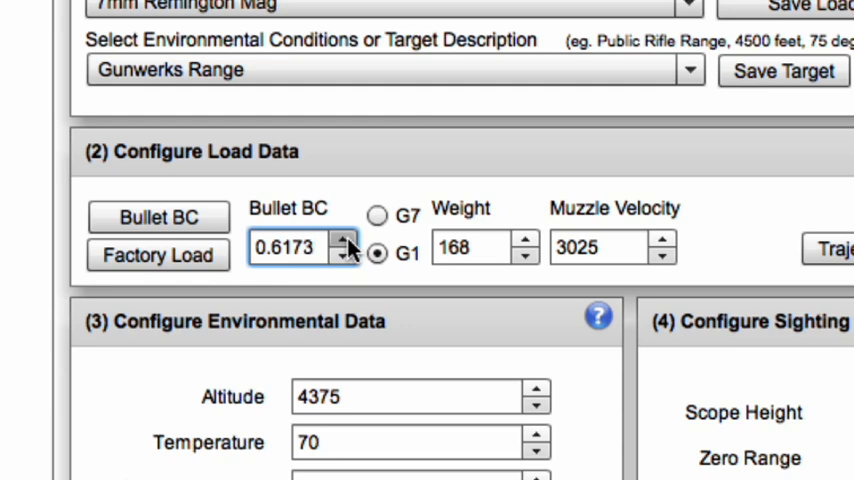
pyautogui.click(600, 248)
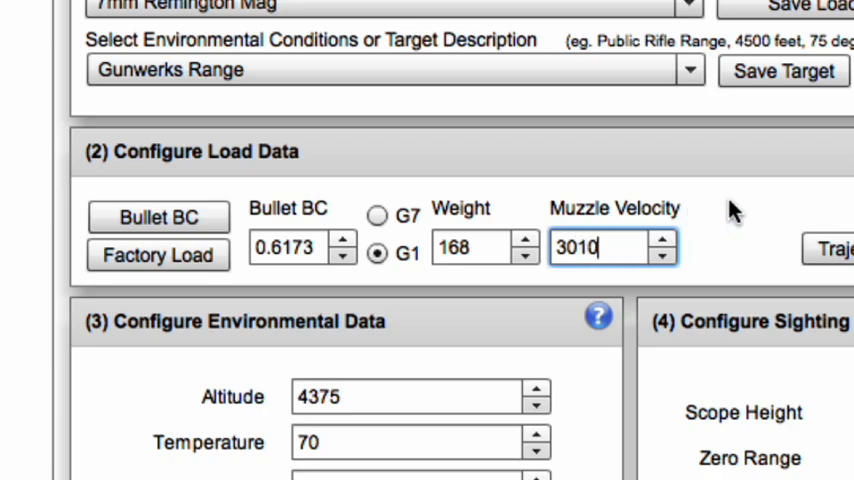
pyautogui.click(800, 8)
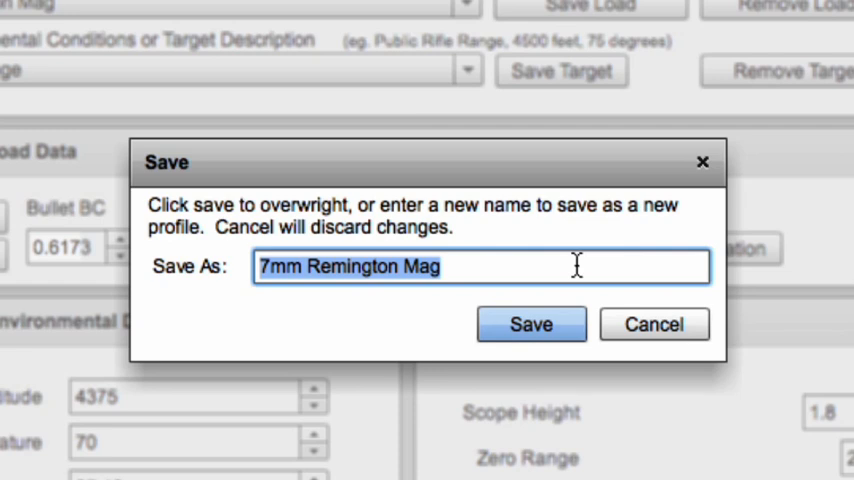
pyautogui.write('Test')
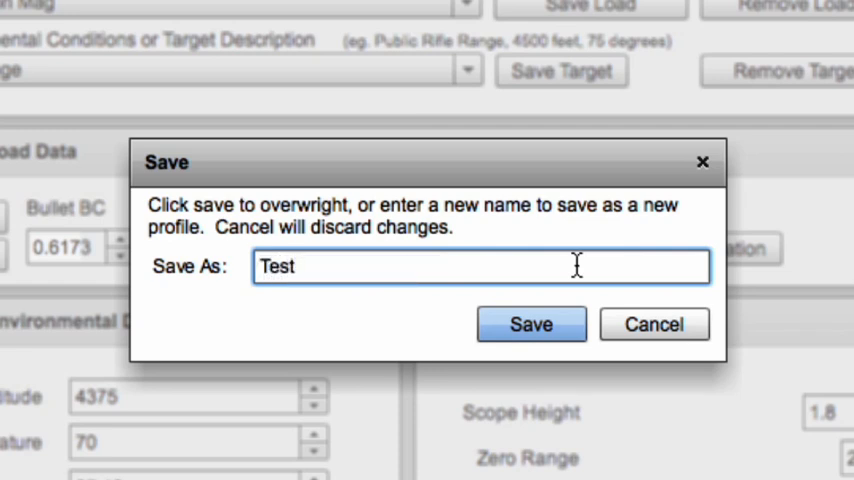
pyautogui.click(532, 324)
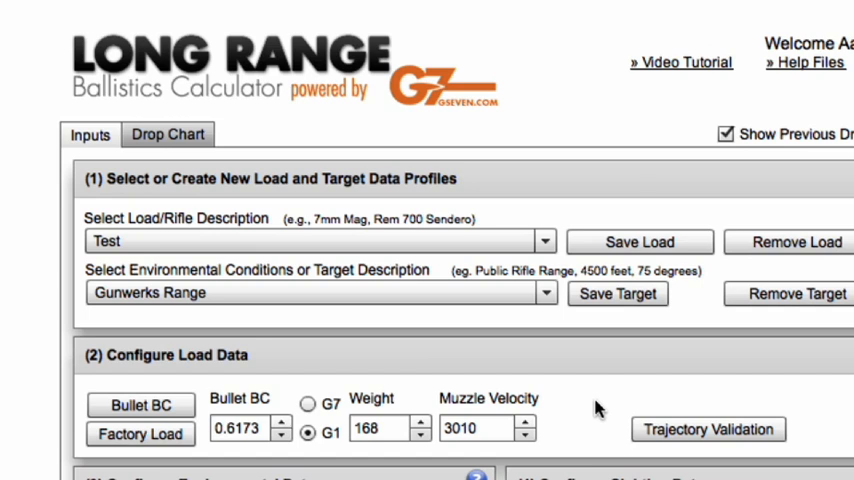
# Load the blank New profile, then recall the 7mm Remington Mag load from the saved list.
pyautogui.click(544, 240)
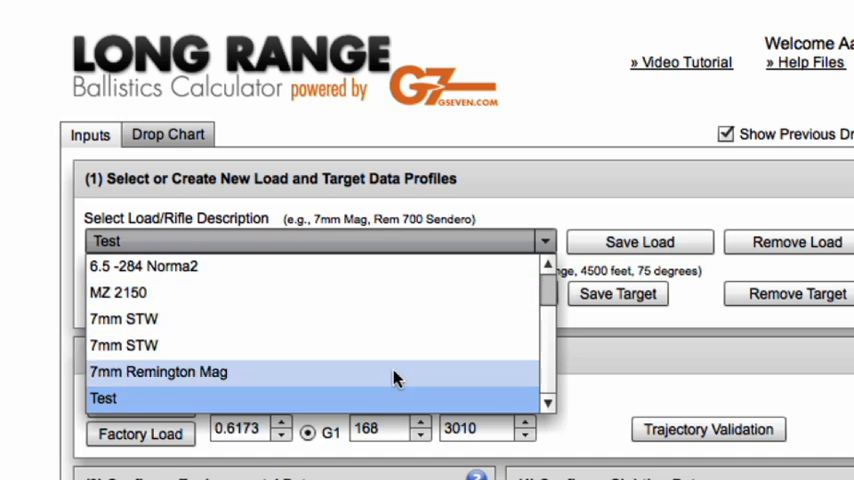
pyautogui.moveTo(528, 296)
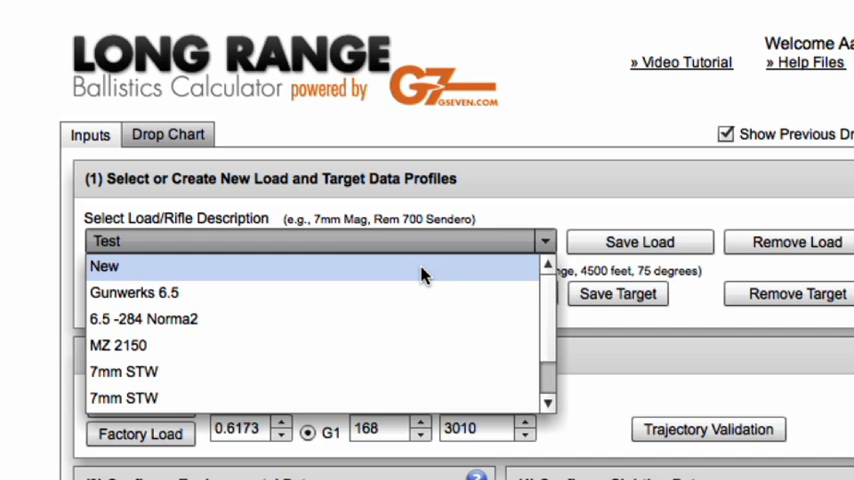
pyautogui.click(104, 266)
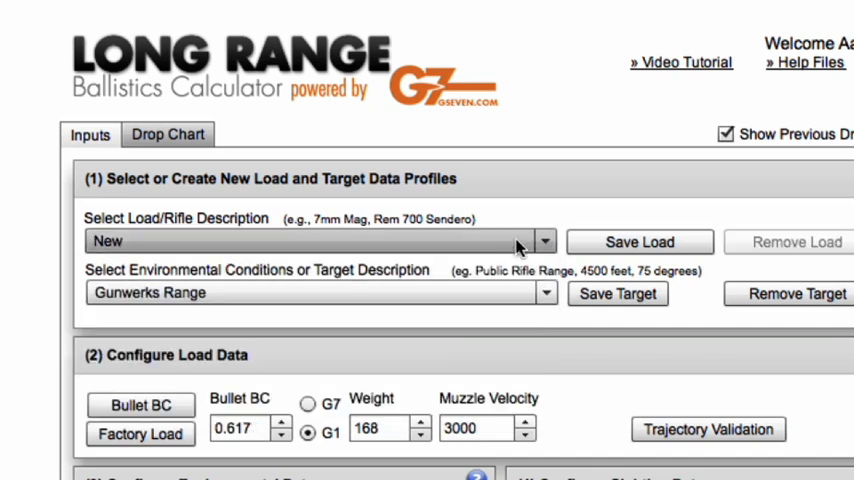
pyautogui.click(544, 240)
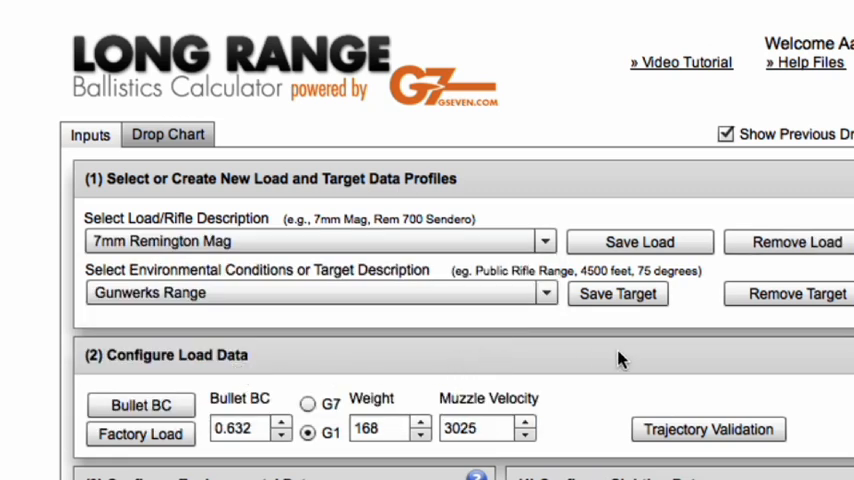
pyautogui.click(544, 240)
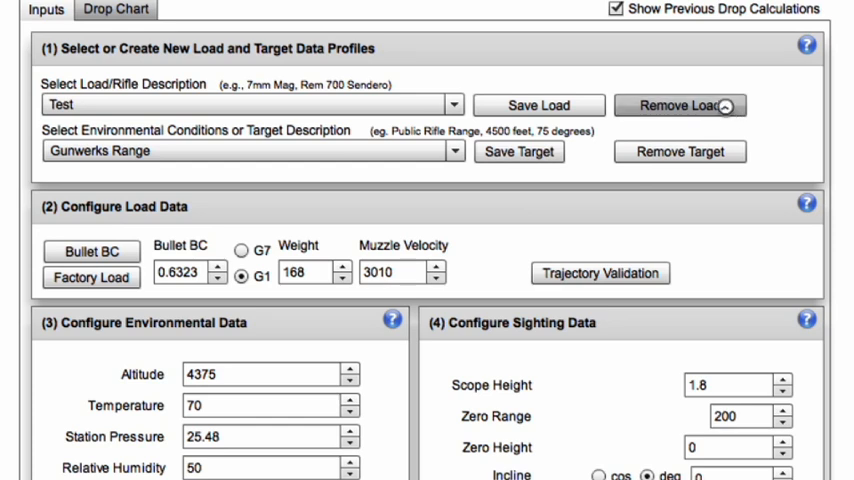
# Remove the Test load and recall 7mm Remington Mag with BC 0.617 and velocity 3025.
pyautogui.click(680, 104)
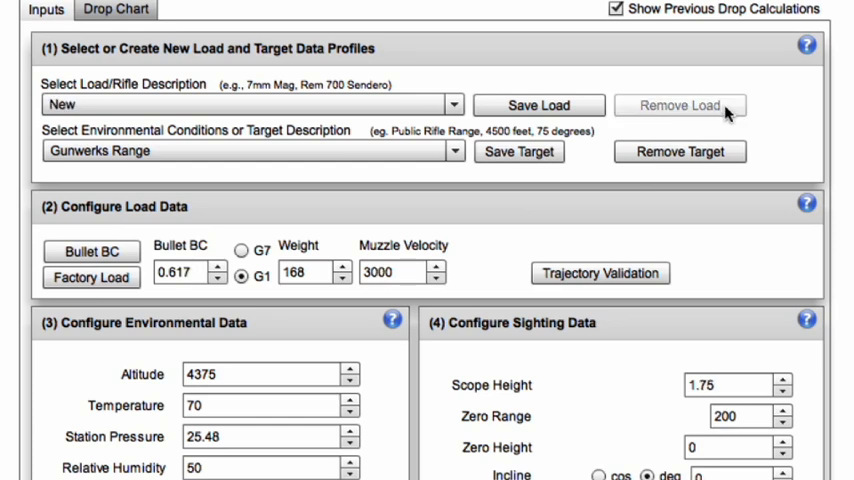
pyautogui.click(454, 104)
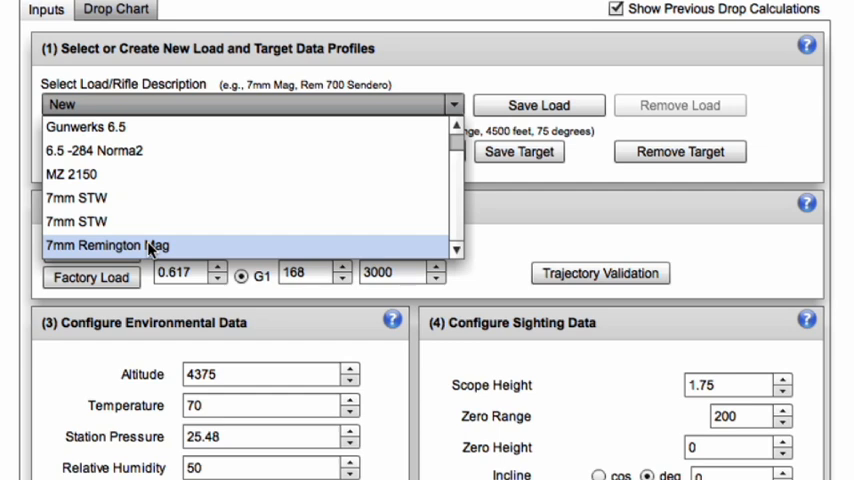
pyautogui.click(116, 244)
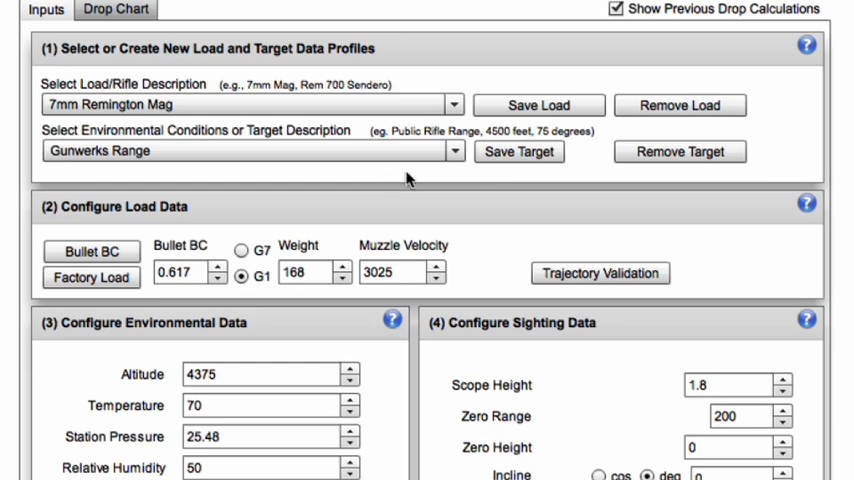
pyautogui.click(454, 152)
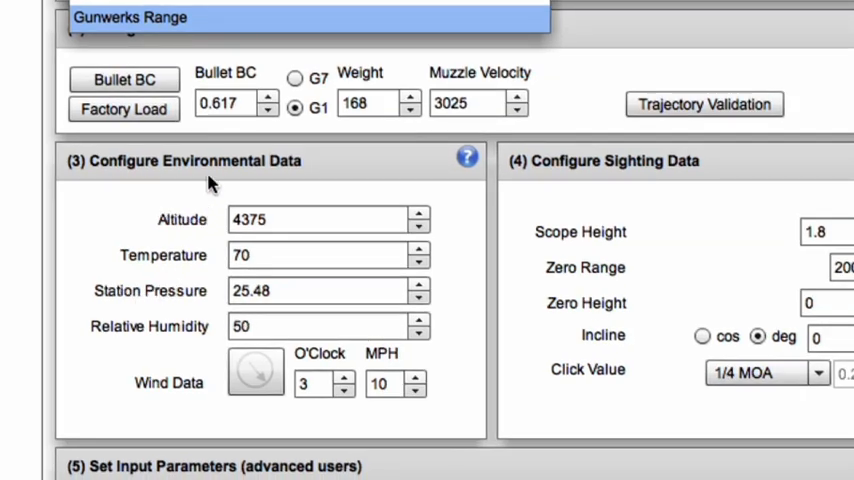
pyautogui.moveTo(418, 174)
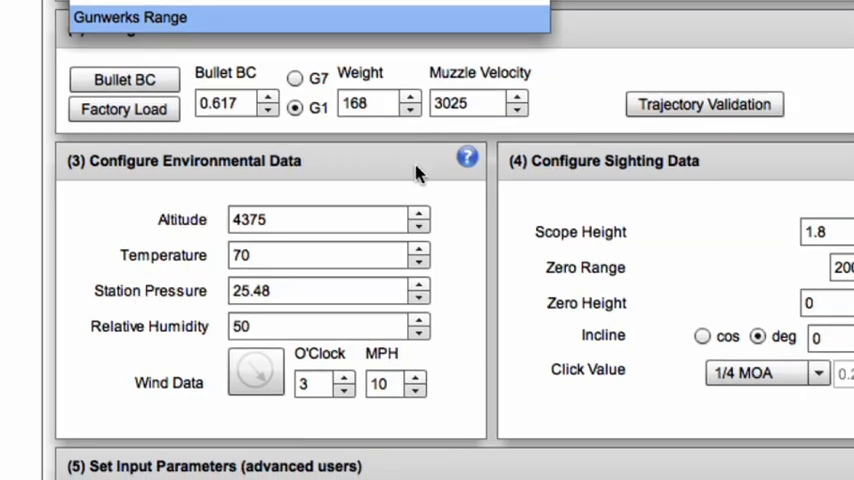